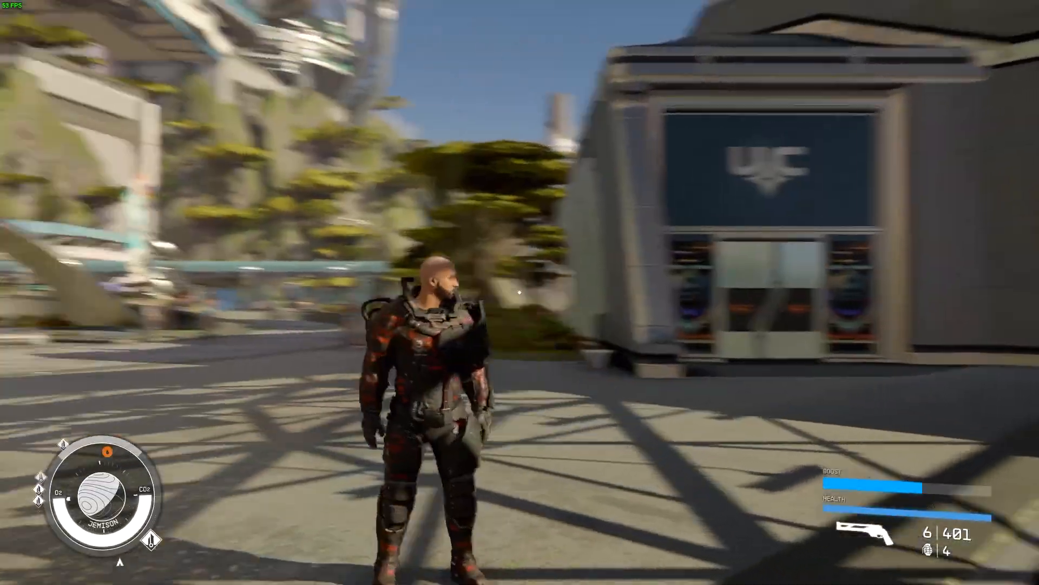
# Browse the Weapons category of the character inventory, dismiss the column choices panel, and return to the game.
pyautogui.press('tab')
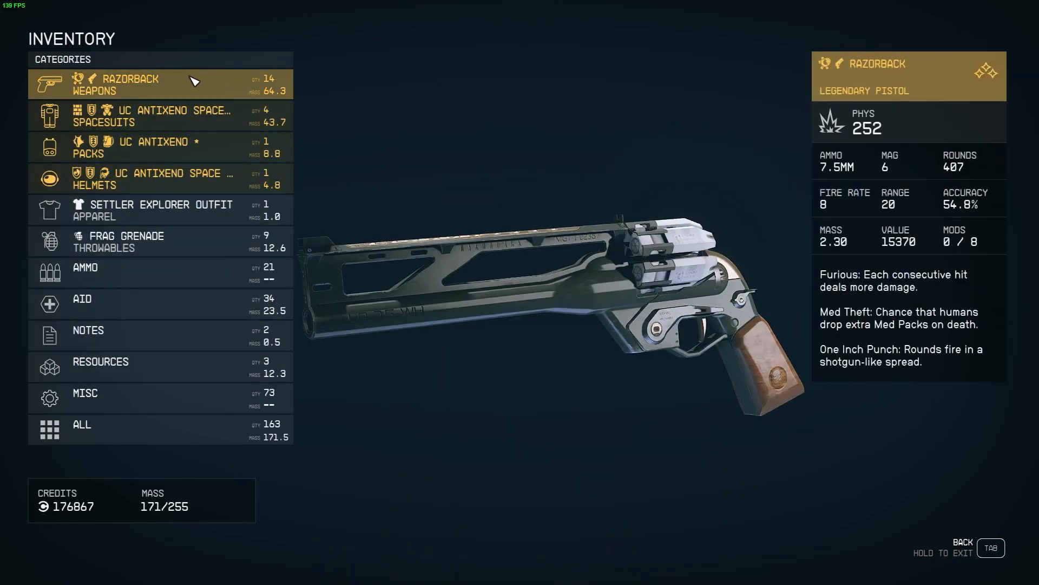
pyautogui.click(115, 84)
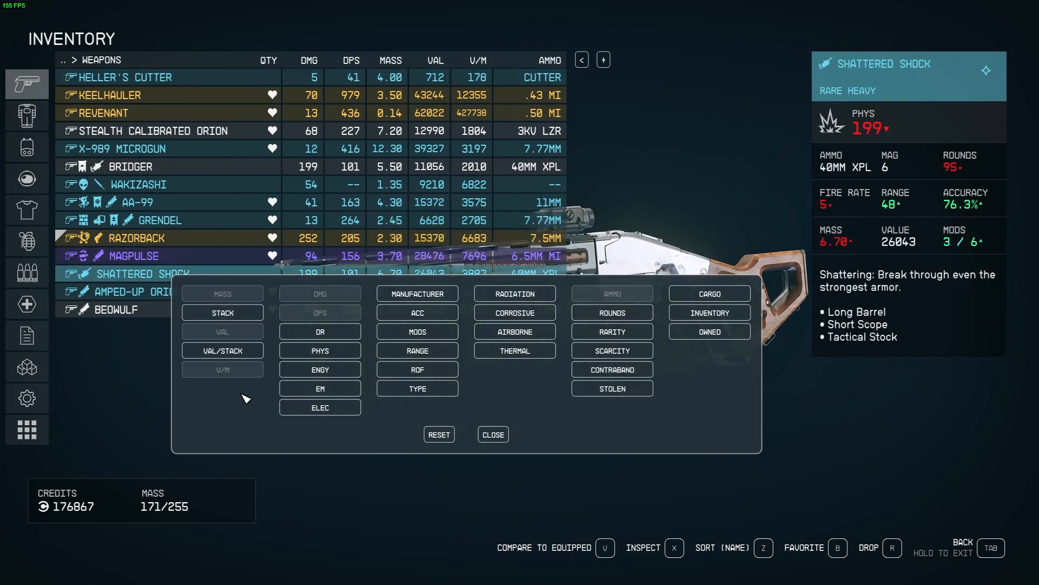
pyautogui.click(492, 434)
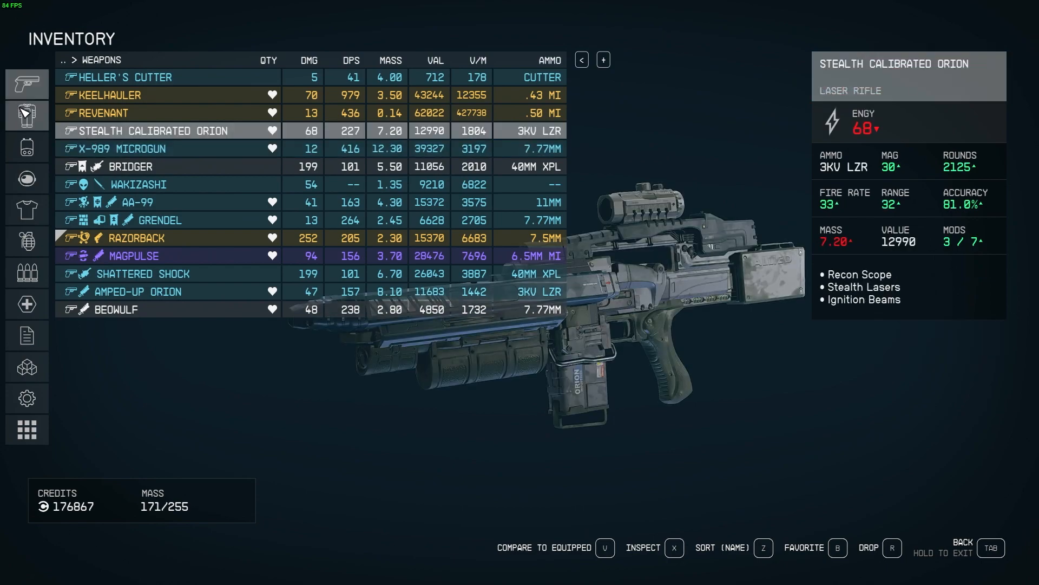
pyautogui.click(26, 209)
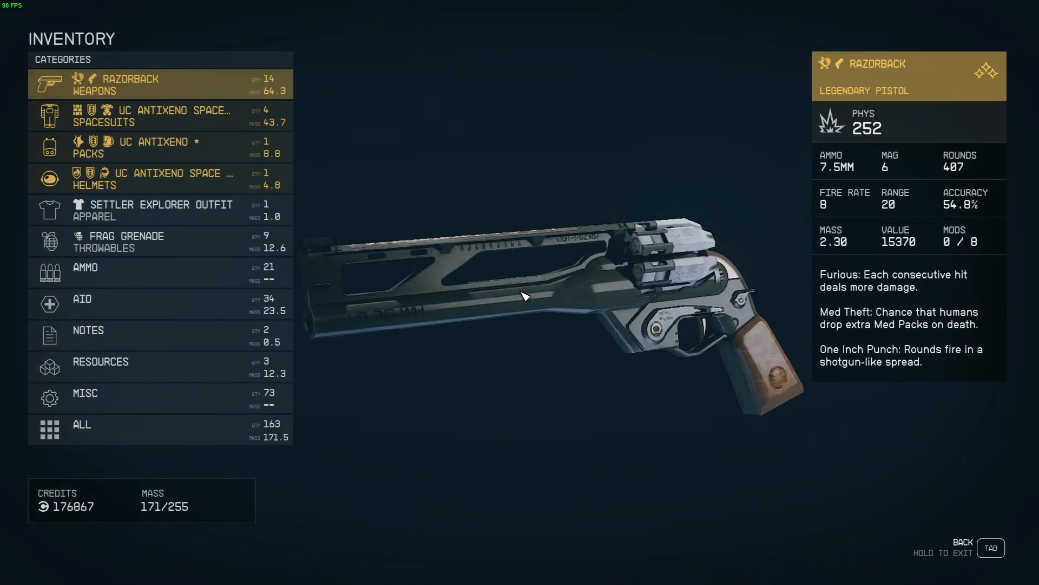
pyautogui.press('Tab')
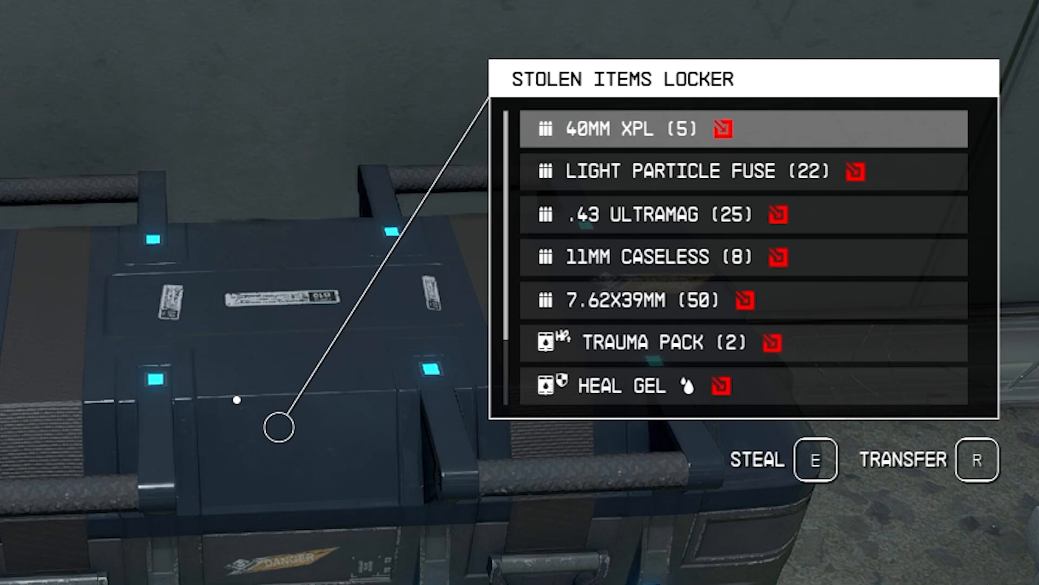
# Scroll the stolen items locker contents listing ammunition and medical supplies.
pyautogui.scroll(-3)
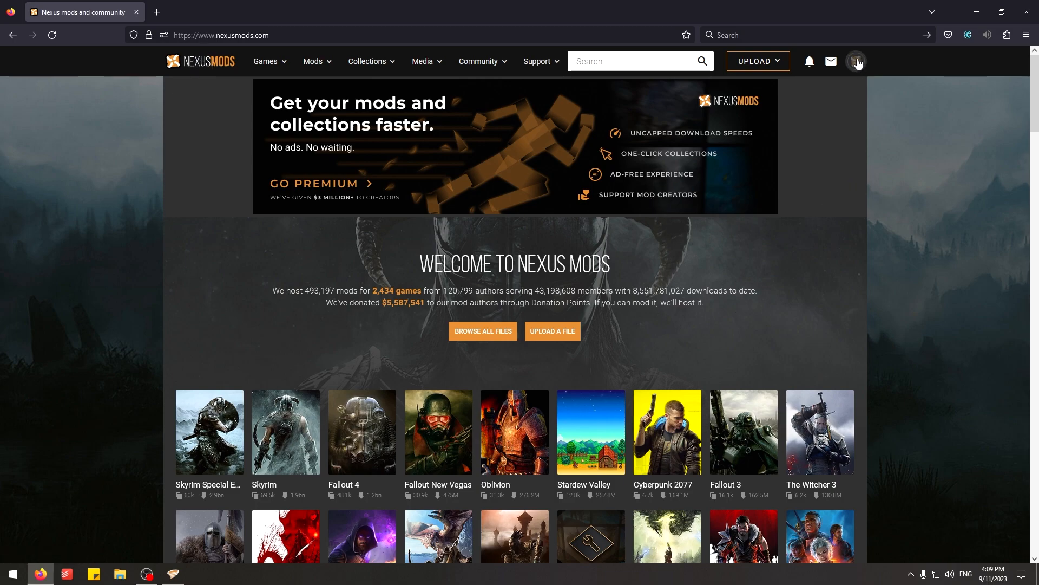
pyautogui.moveTo(862, 84)
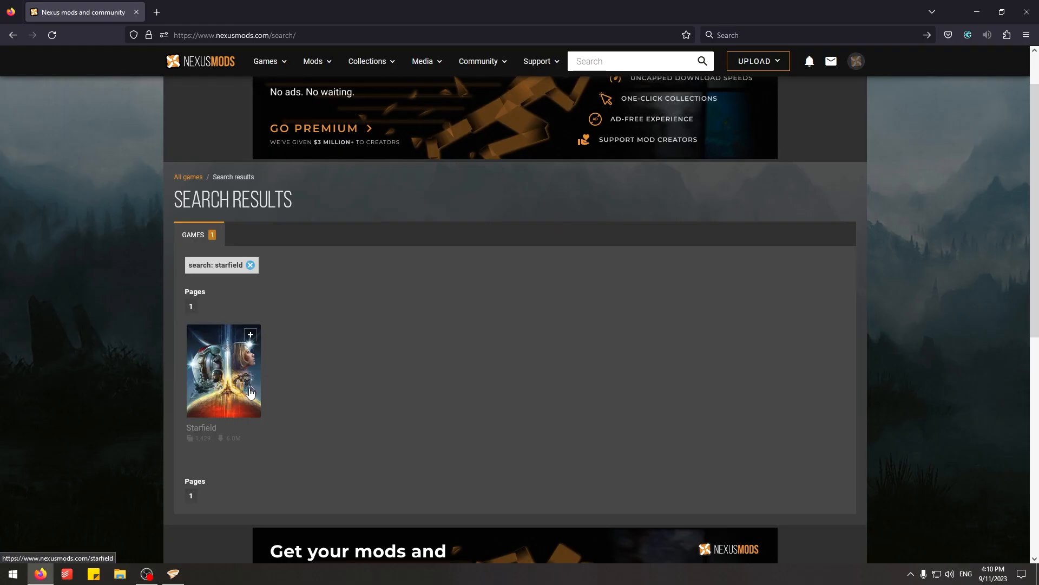
# Open the Starfield game page from the search results and scroll down to the More Mods section.
pyautogui.click(223, 370)
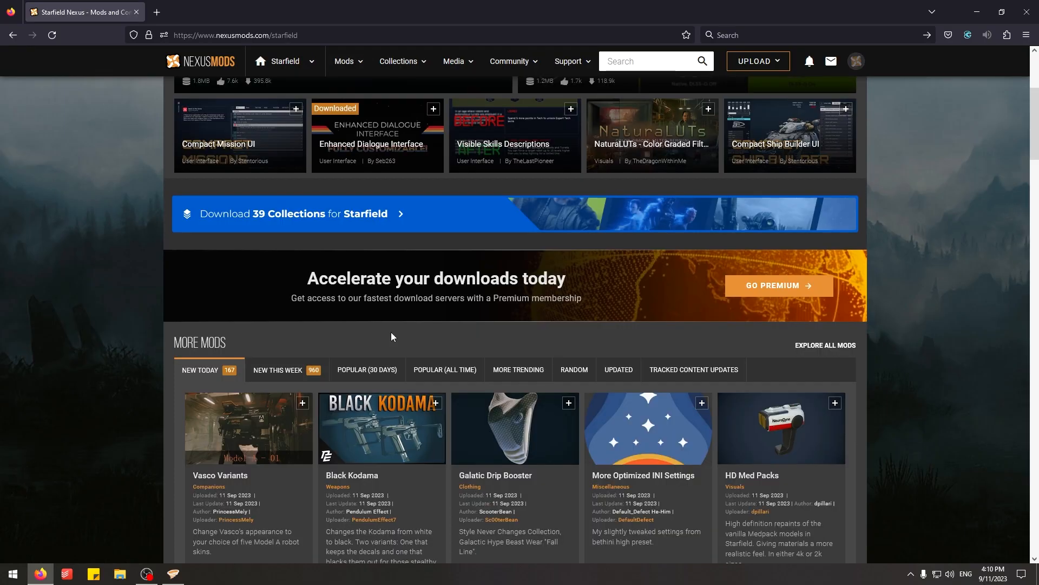
pyautogui.scroll(-3)
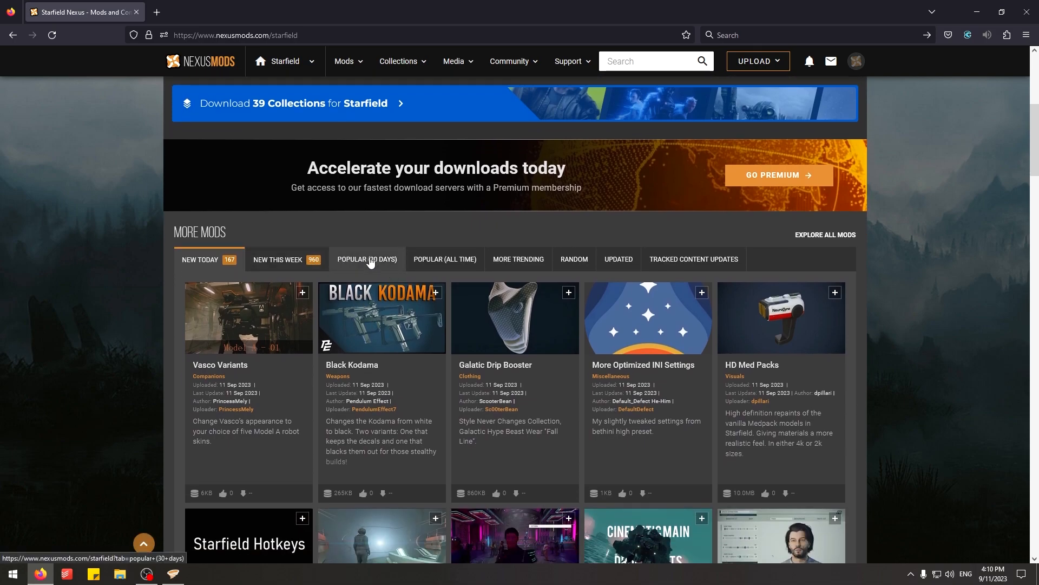
pyautogui.scroll(-3)
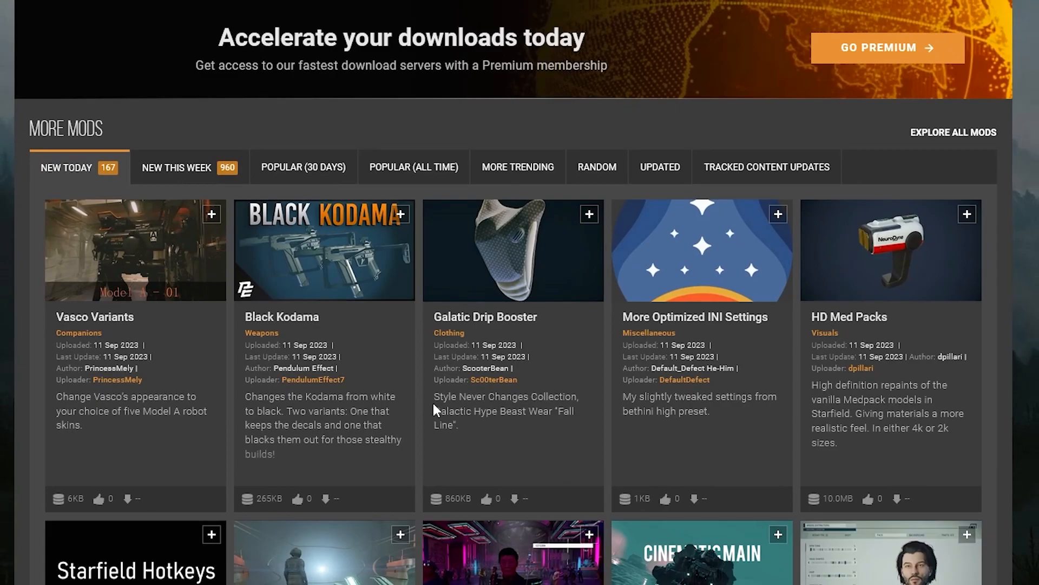
pyautogui.scroll(-3)
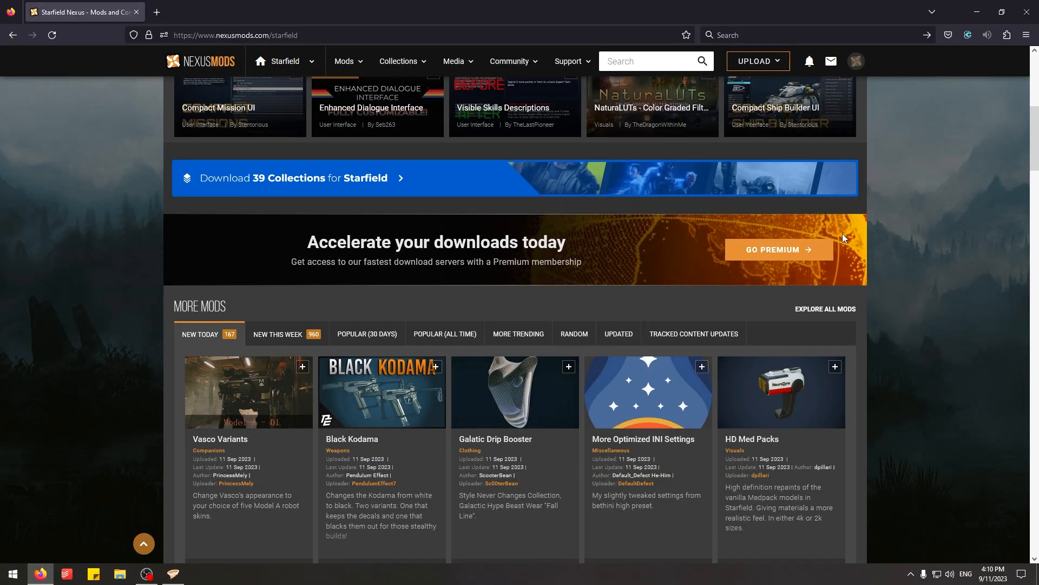
pyautogui.scroll(-3)
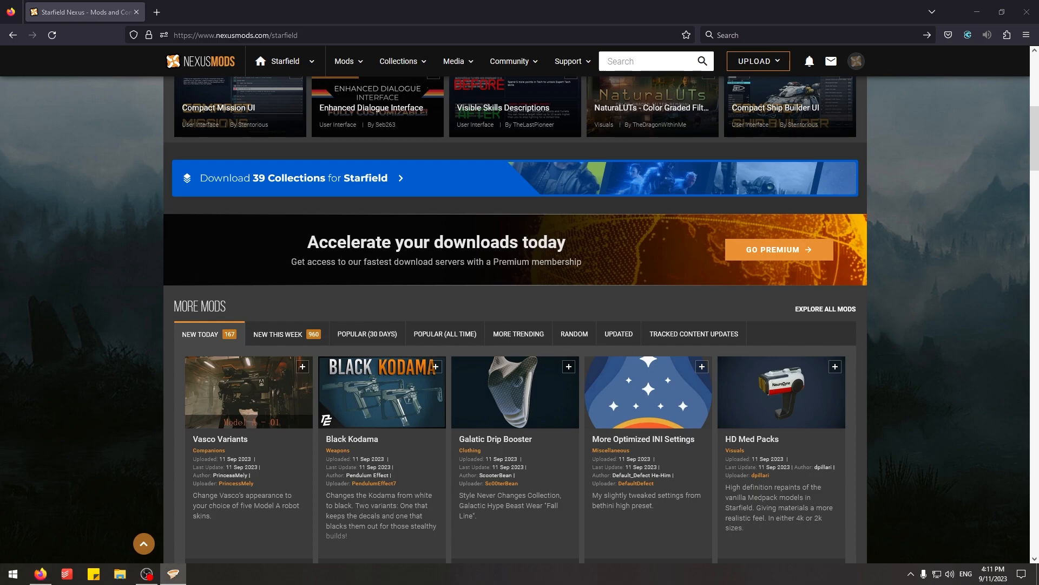
# Switch to Vortex and scroll through the Starfield mod list, mostly enabled mods.
pyautogui.click(172, 573)
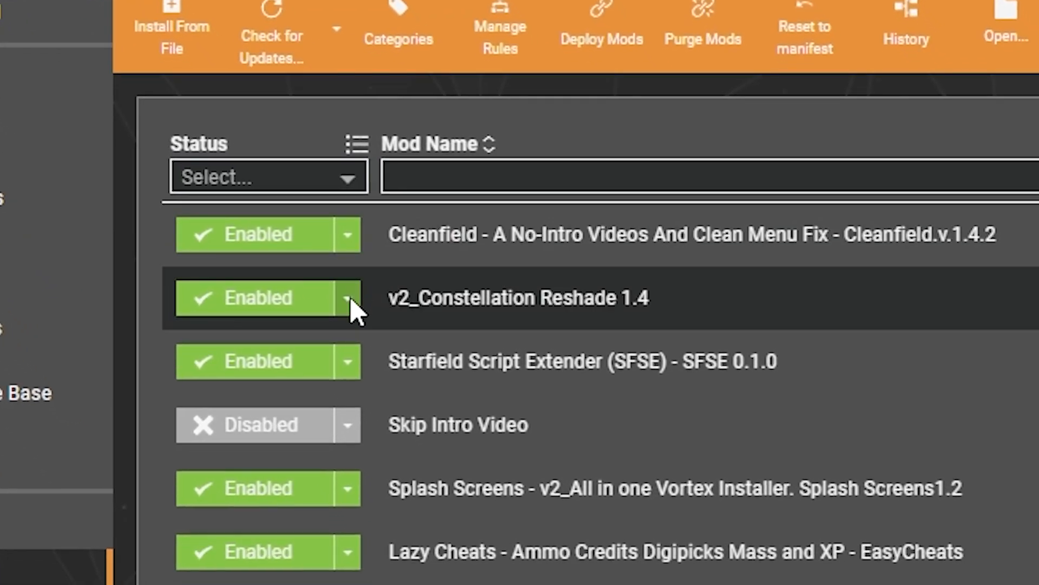
pyautogui.click(346, 297)
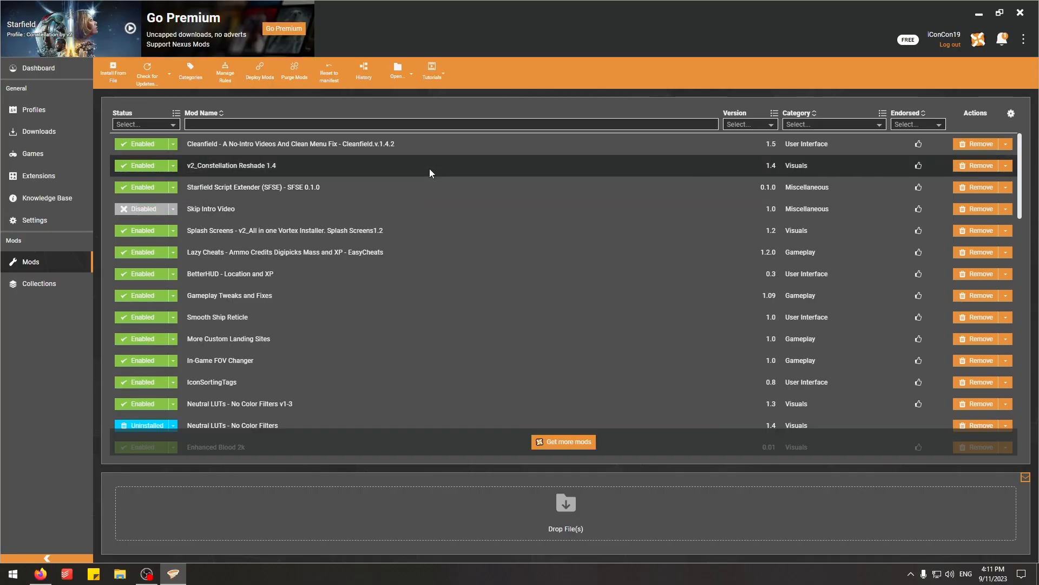
pyautogui.scroll(-3)
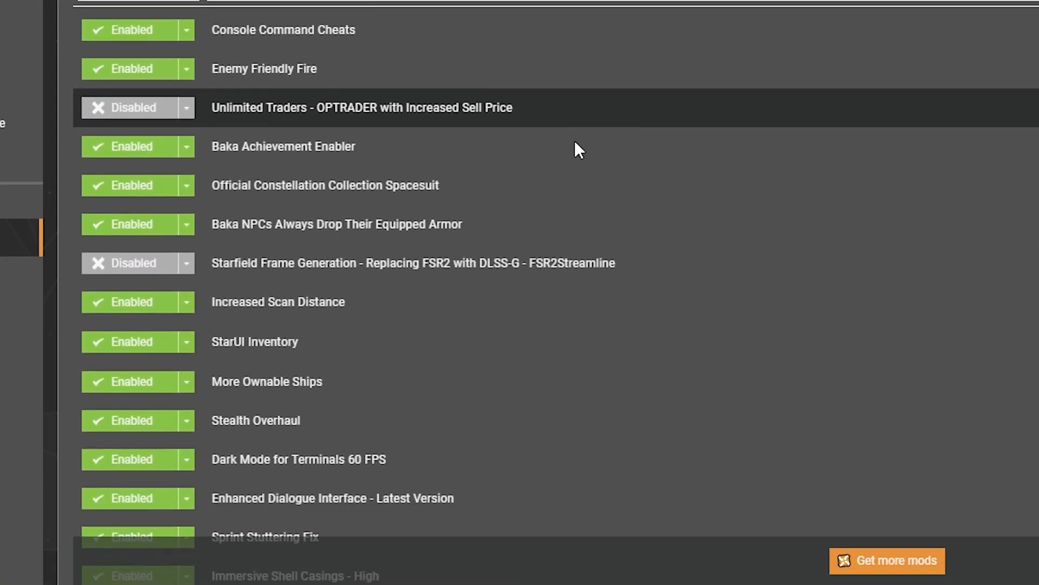
pyautogui.scroll(-3)
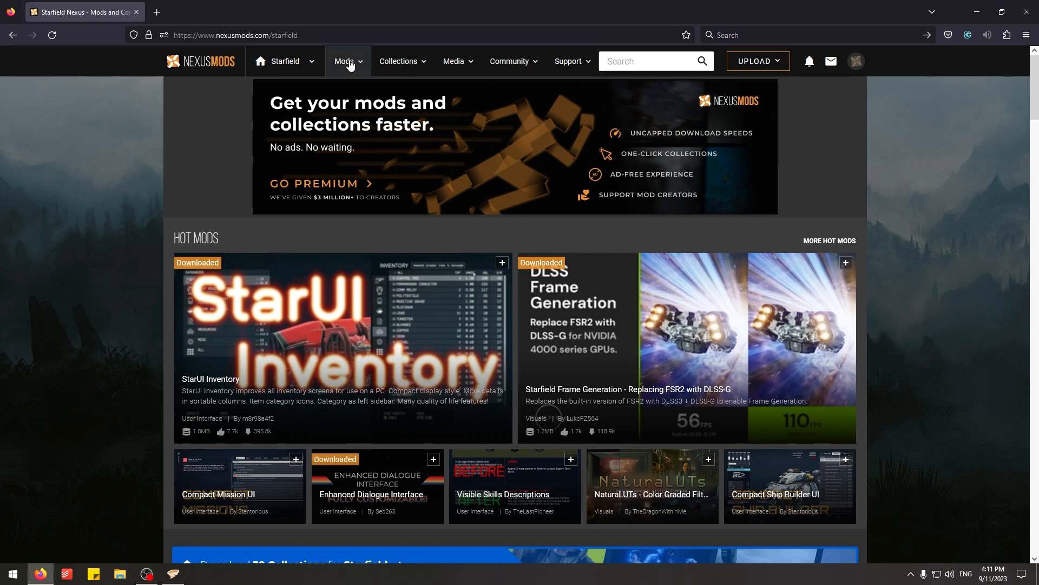
# Switch back to the browser showing the Starfield Nexus page.
pyautogui.click(344, 60)
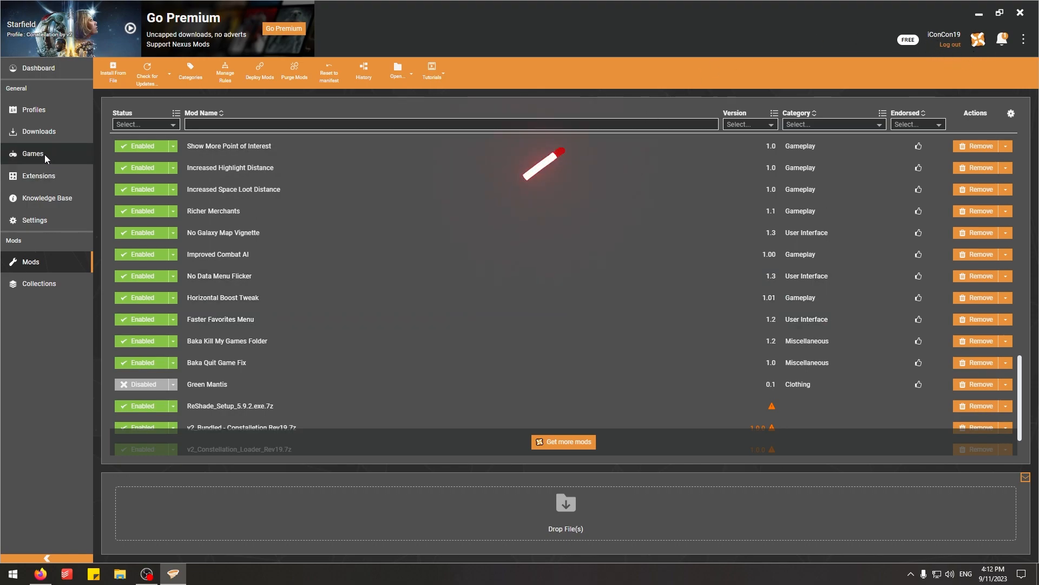
# Show the Games section and the actions menu of the managed Starfield tile.
pyautogui.click(33, 152)
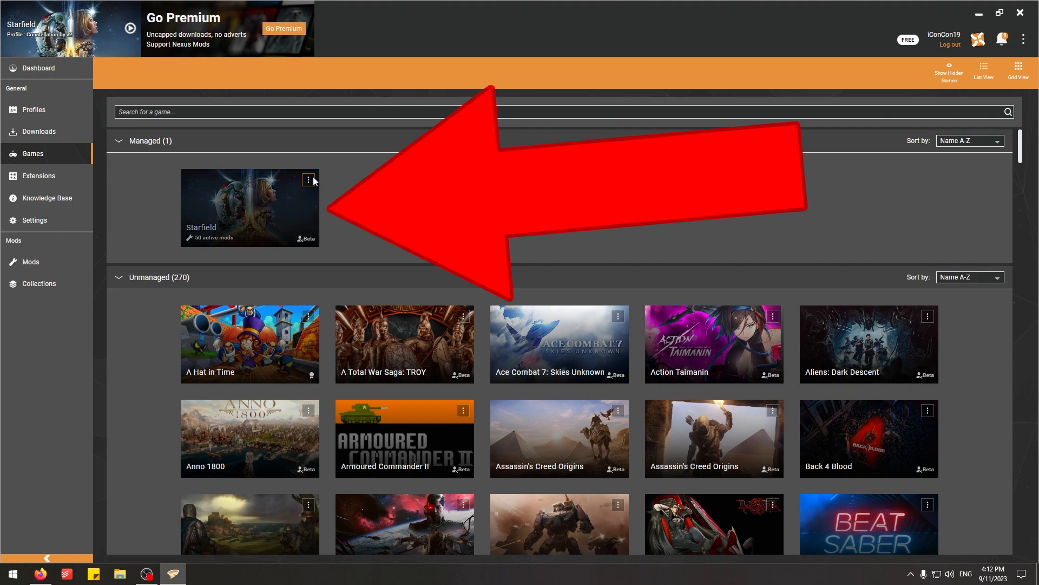
pyautogui.click(308, 178)
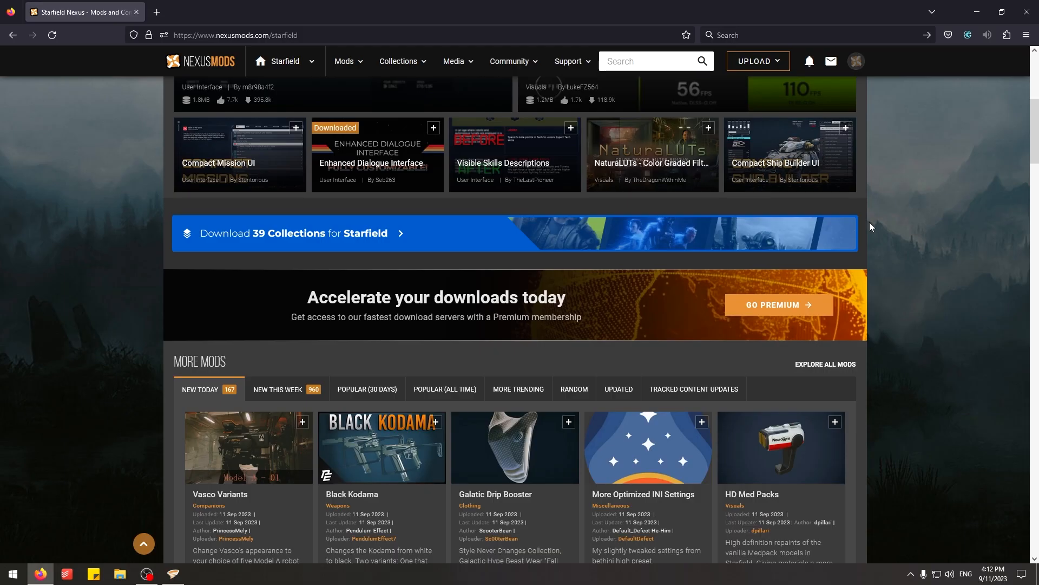
# From the Popular (30 days) listing, open the StarUI Inventory mod page and scroll its description.
pyautogui.click(367, 389)
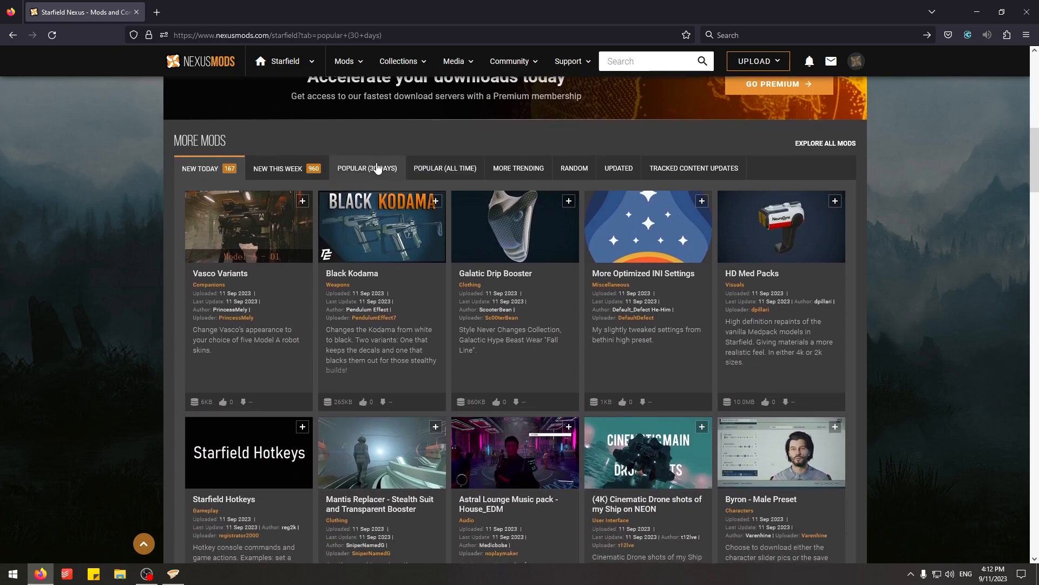
pyautogui.click(367, 168)
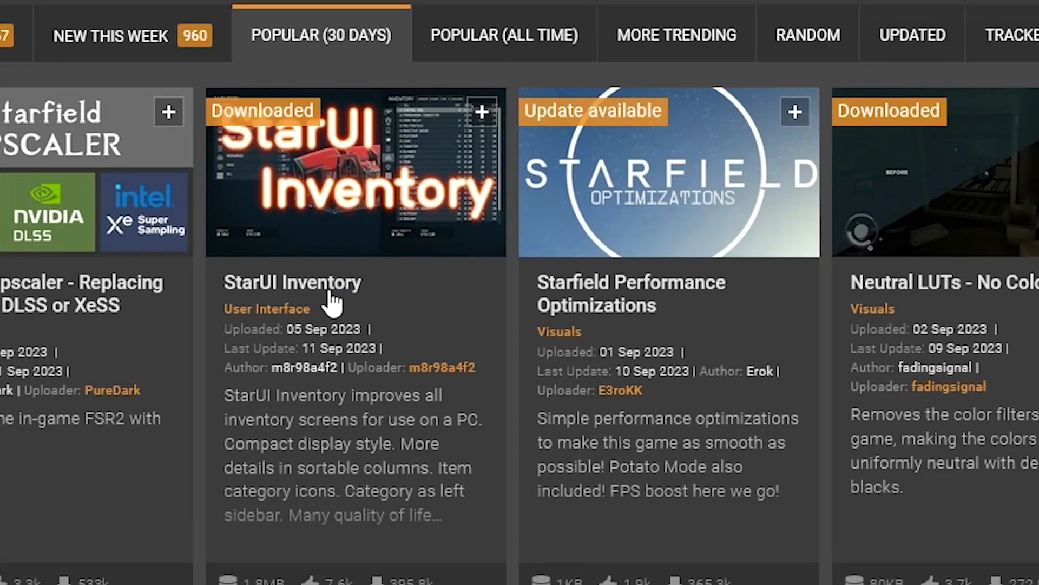
pyautogui.click(291, 282)
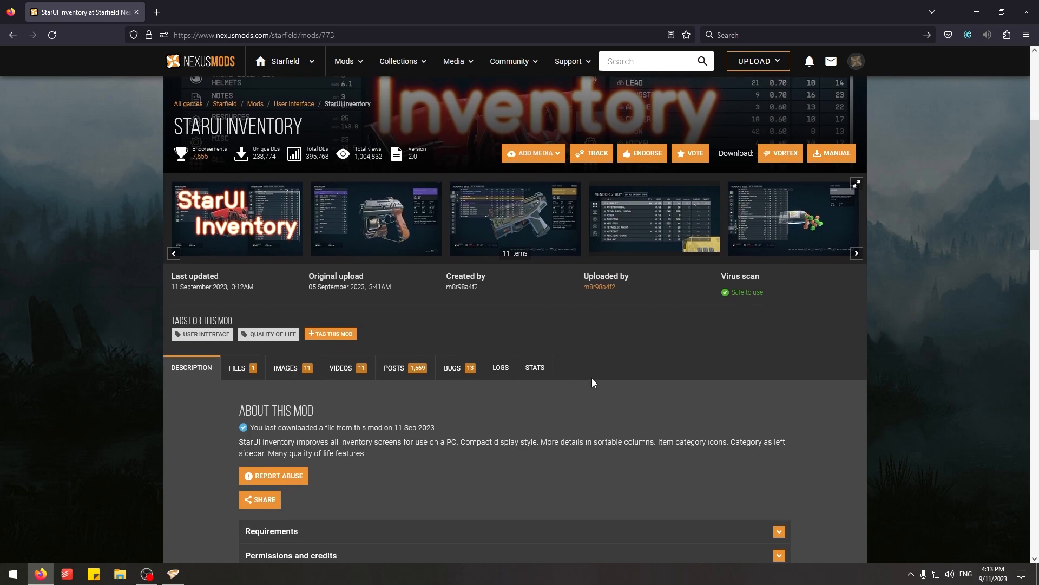
pyautogui.scroll(-3)
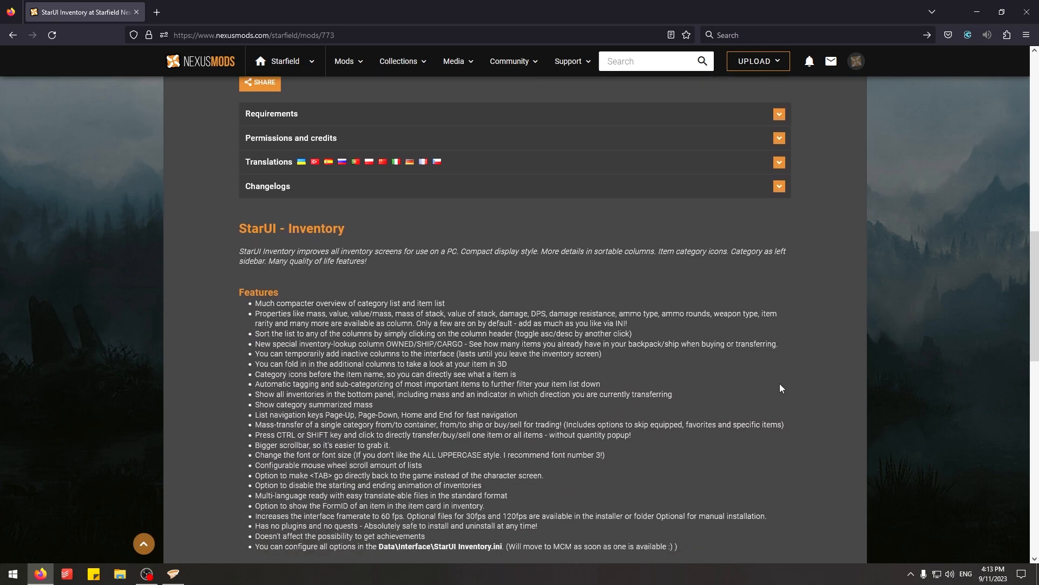
pyautogui.scroll(-3)
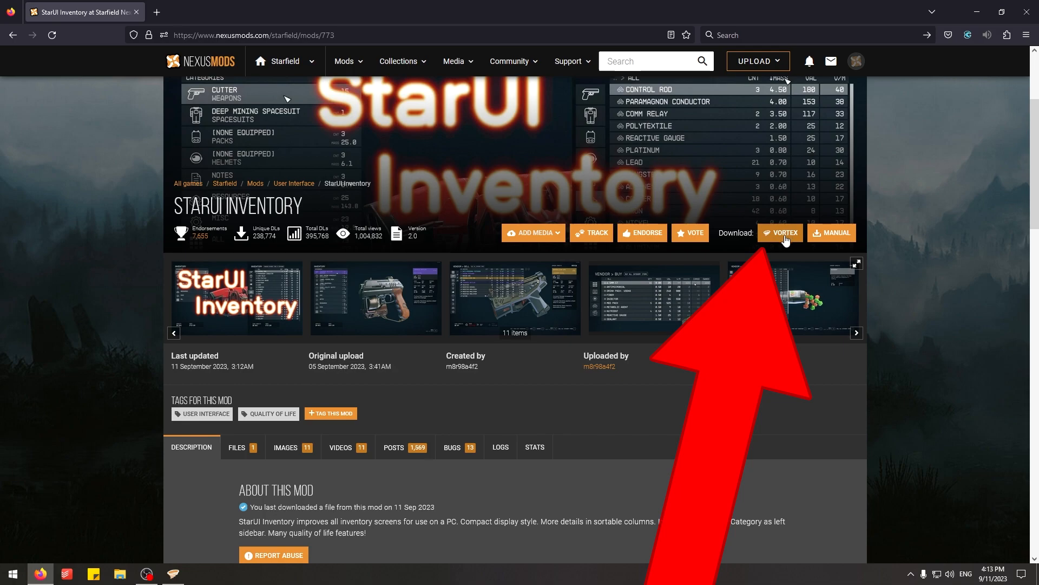
pyautogui.moveTo(786, 240)
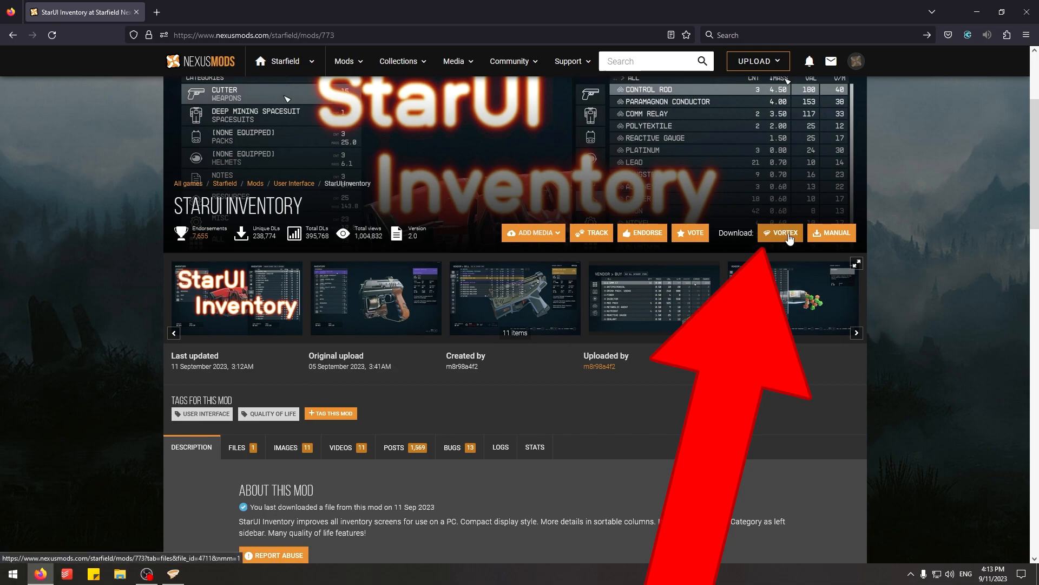
# Bring Vortex back to the front showing the Starfield mod list.
pyautogui.click(781, 232)
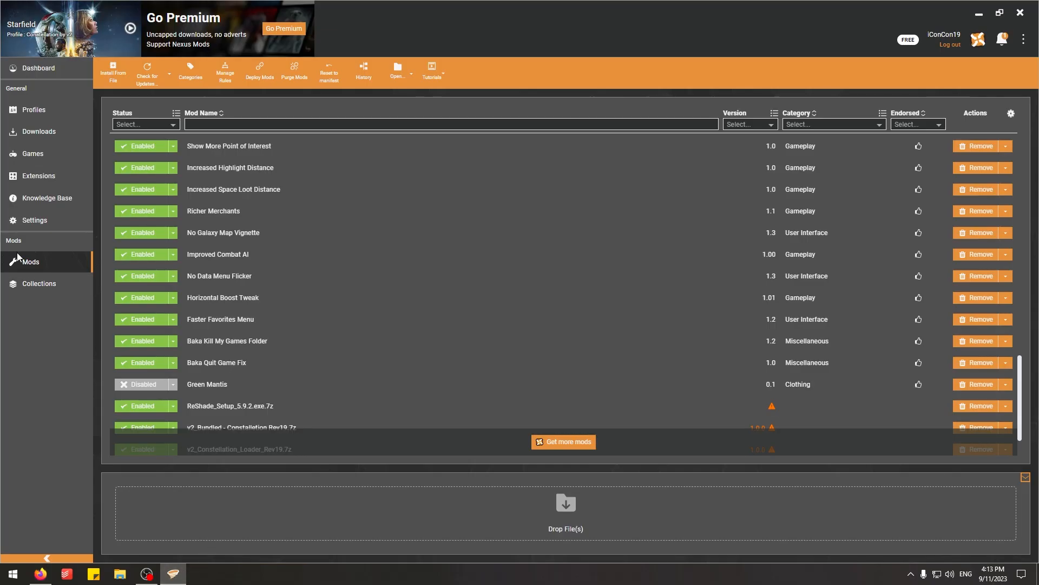
pyautogui.moveTo(321, 295)
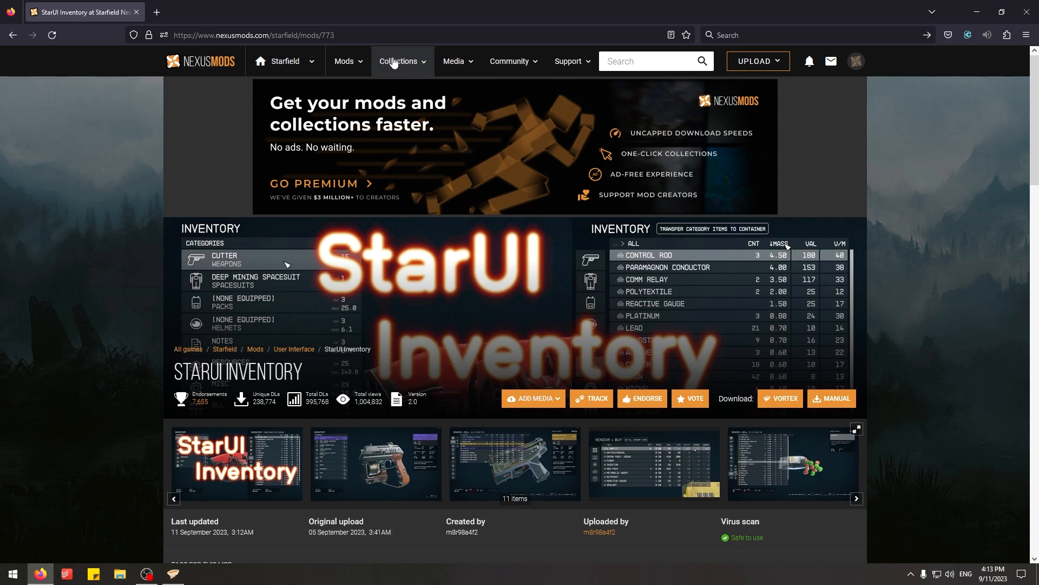
# Show the Starfield Collections page listing 39 collections headed by Constellation by v2.
pyautogui.click(398, 61)
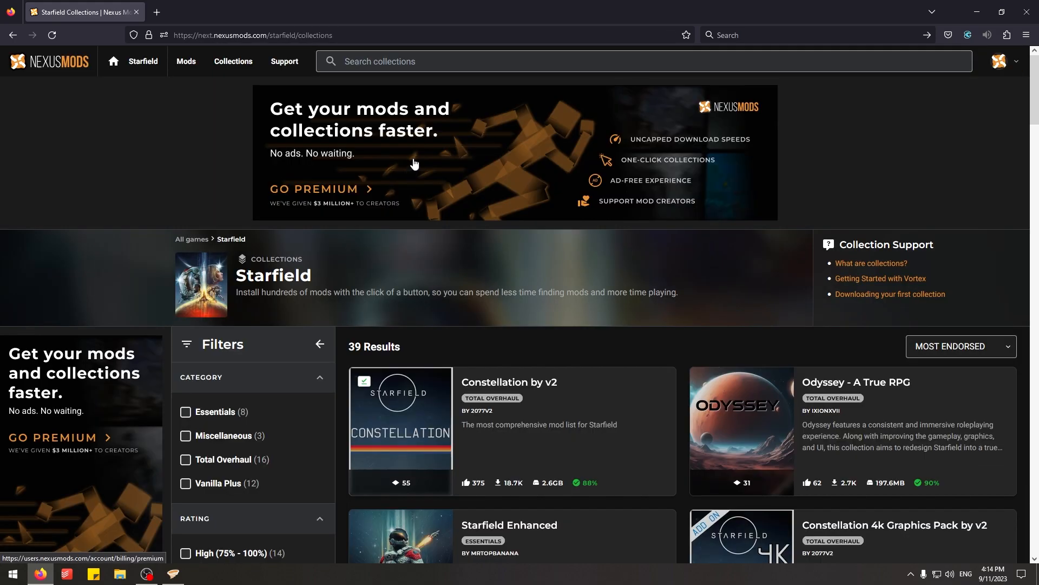
pyautogui.scroll(-3)
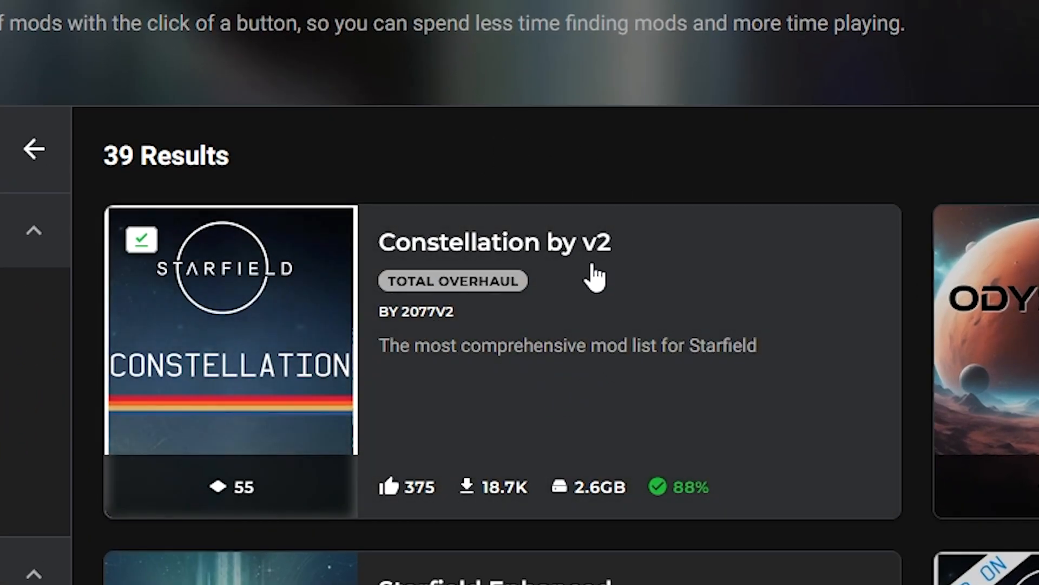
pyautogui.moveTo(624, 347)
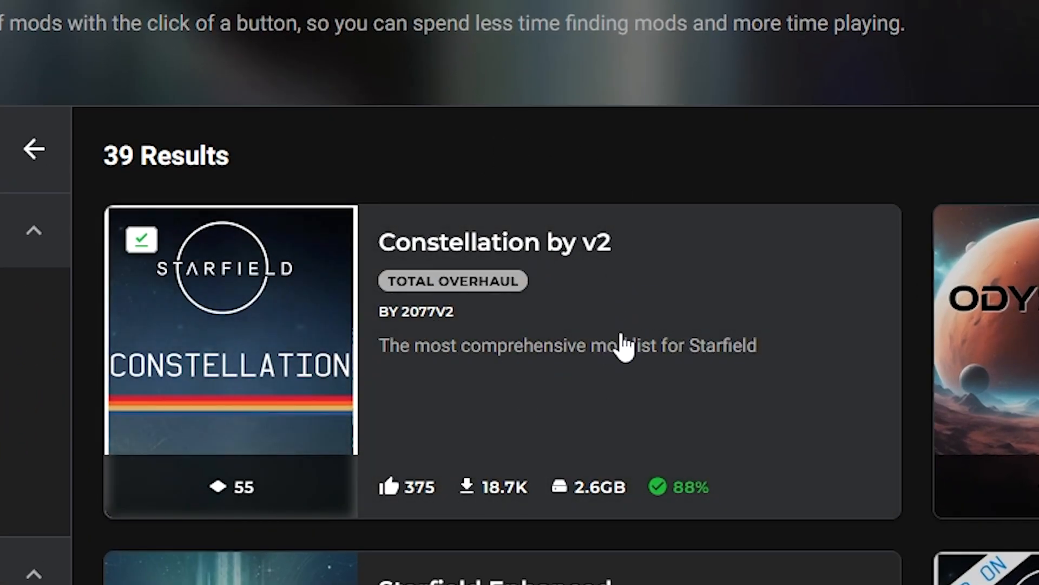
pyautogui.moveTo(616, 355)
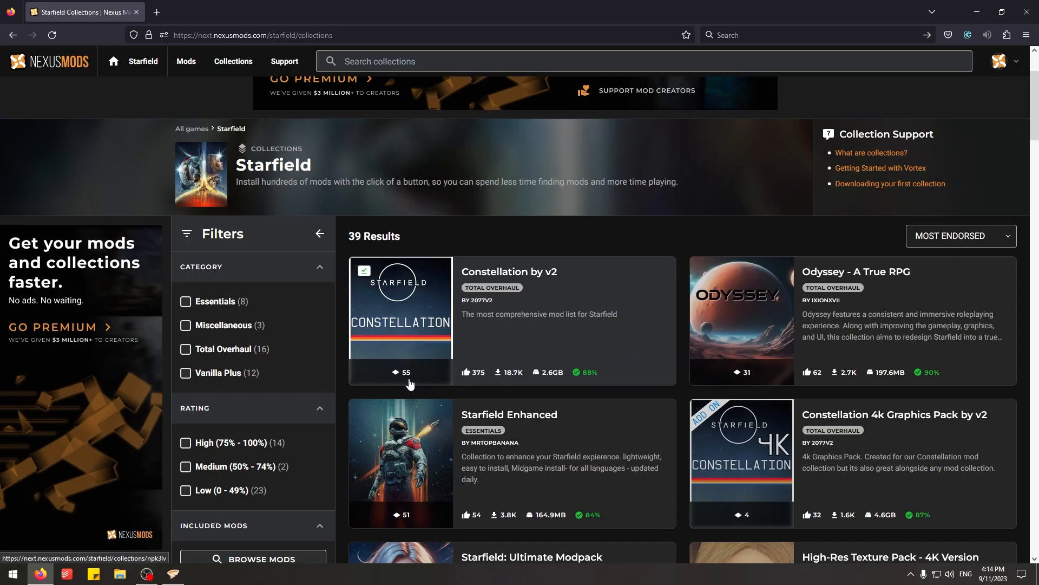
pyautogui.moveTo(468, 342)
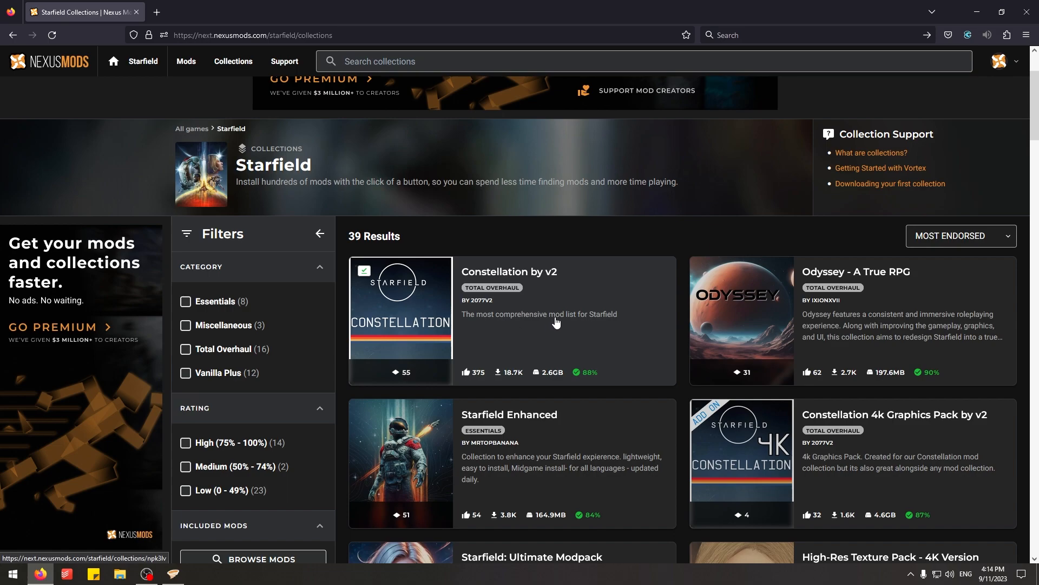
pyautogui.moveTo(537, 276)
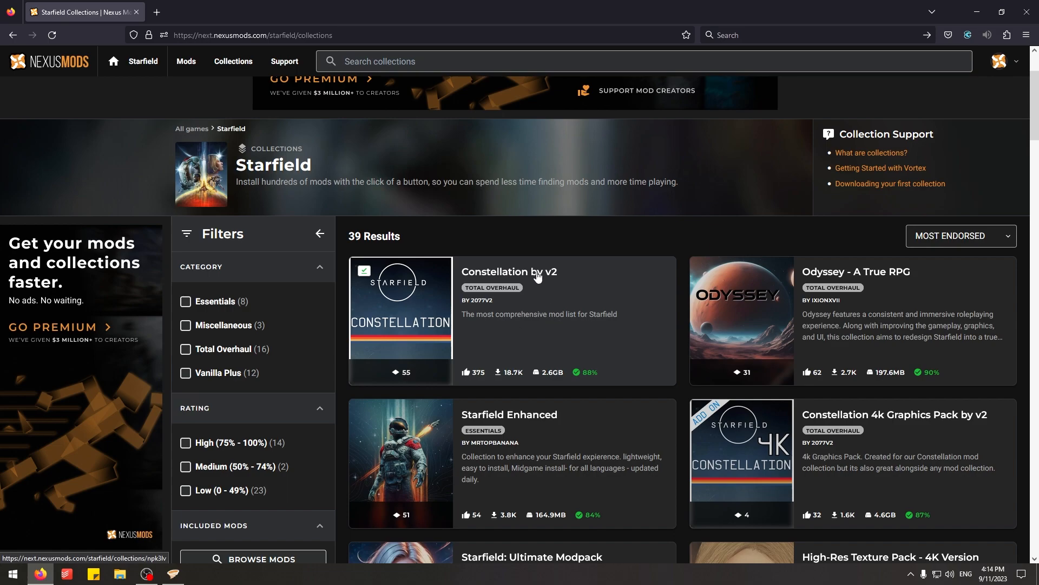
# Open the Constellation by v2 collection page and scroll through its installation instructions.
pyautogui.click(508, 272)
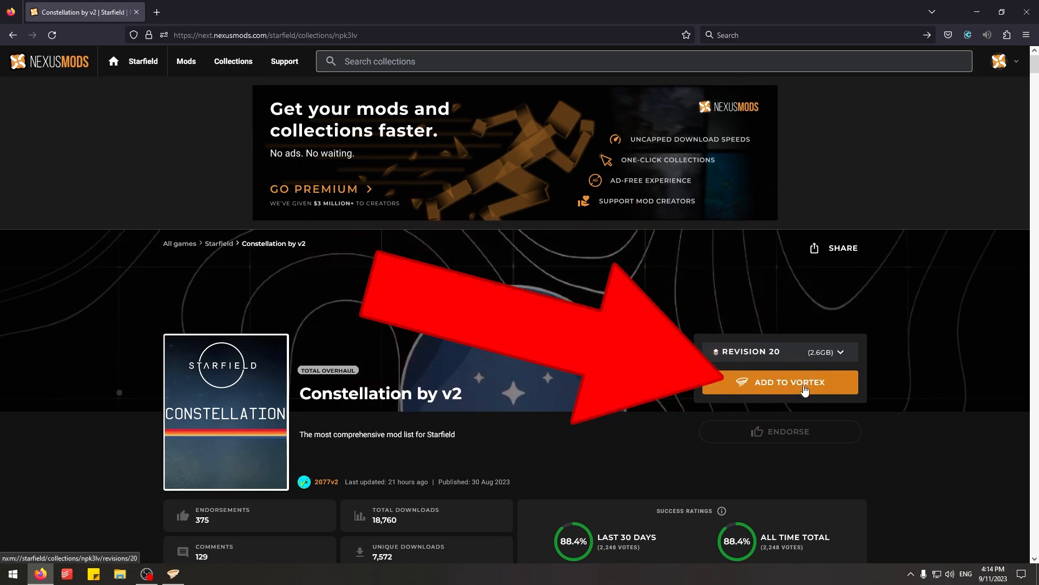
pyautogui.scroll(-3)
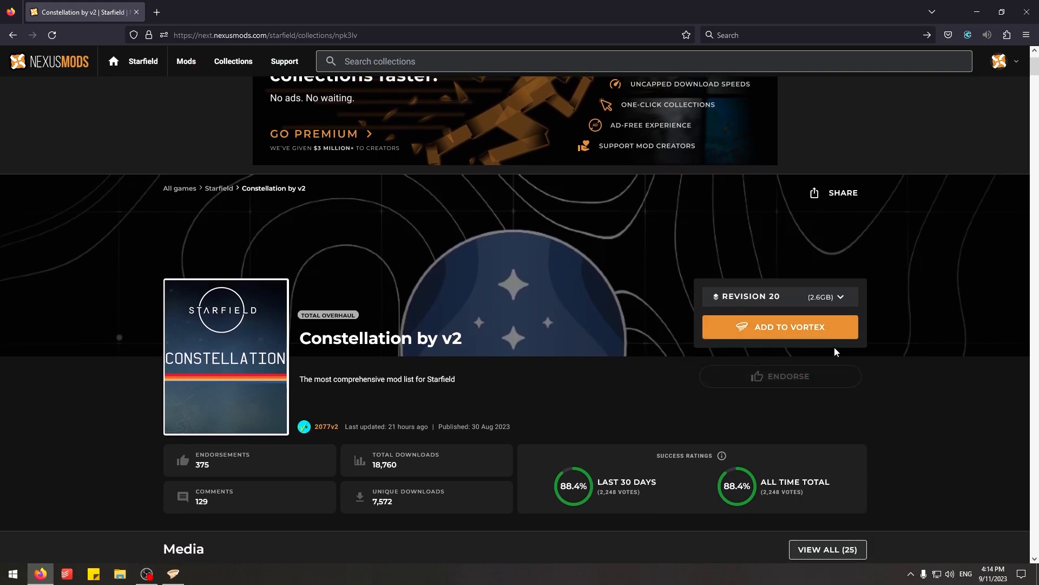
pyautogui.scroll(-3)
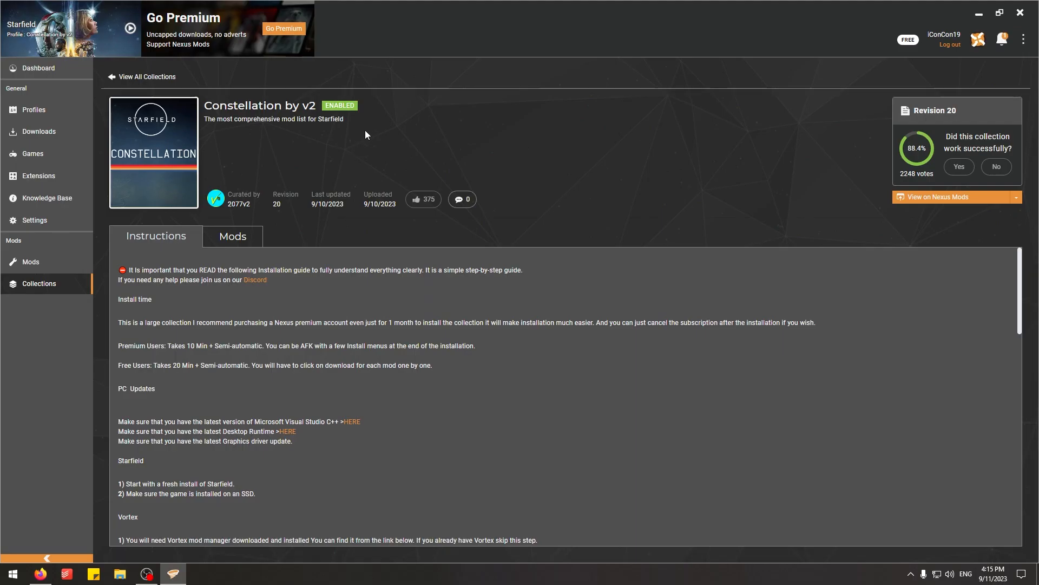
pyautogui.moveTo(136, 162)
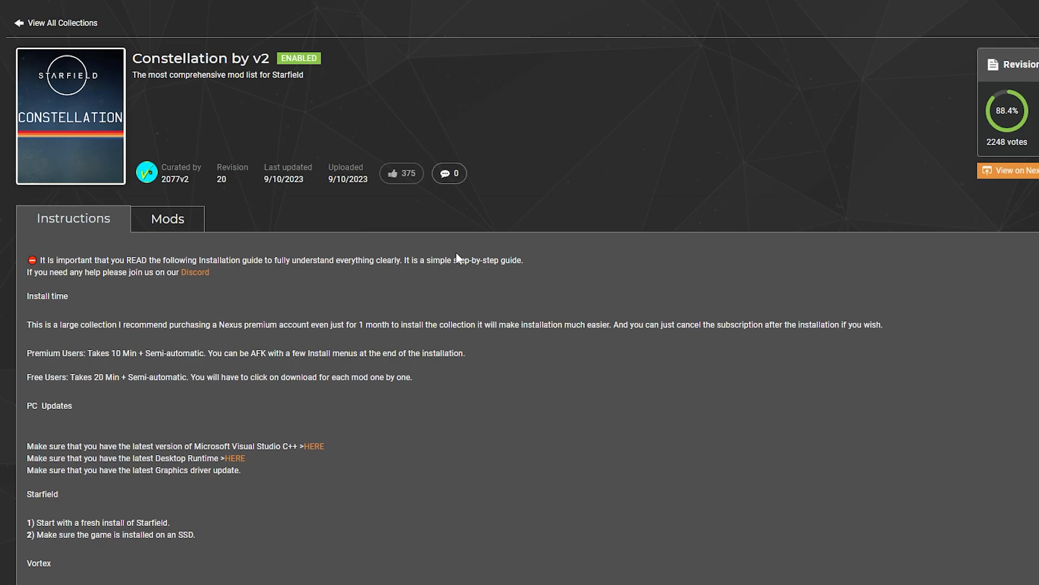
pyautogui.moveTo(458, 259)
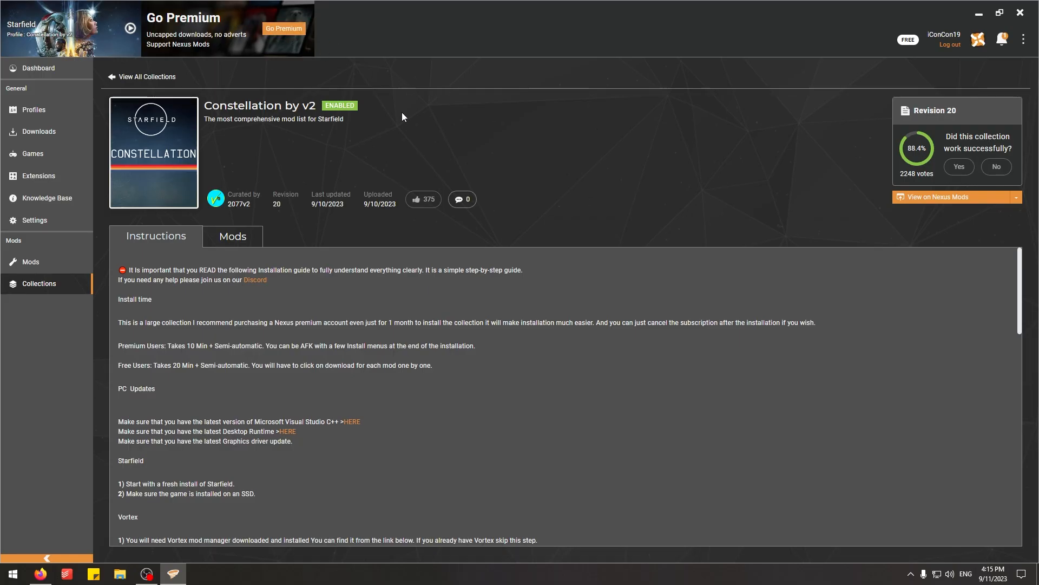
pyautogui.moveTo(491, 272)
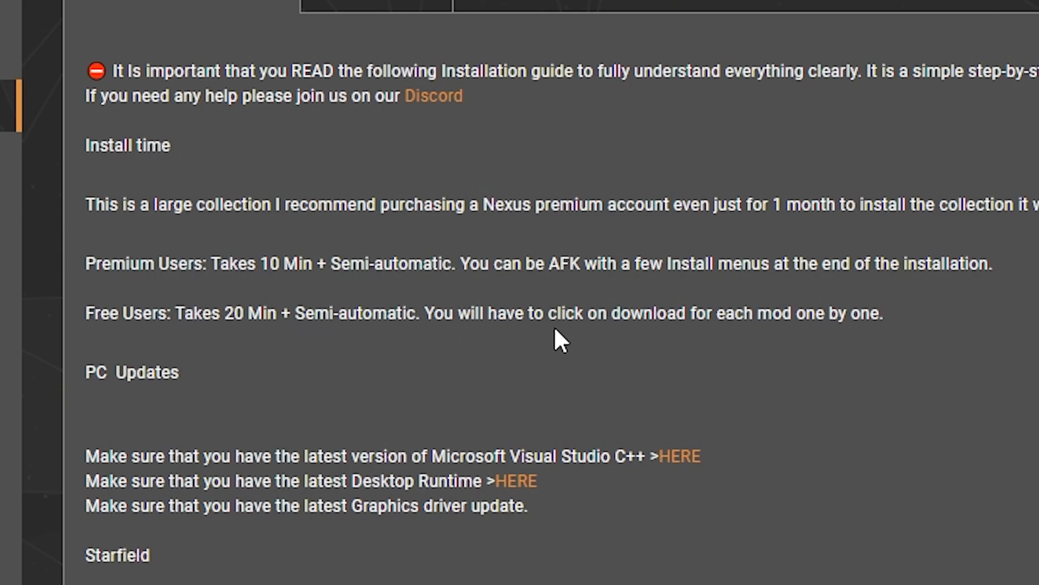
pyautogui.moveTo(703, 331)
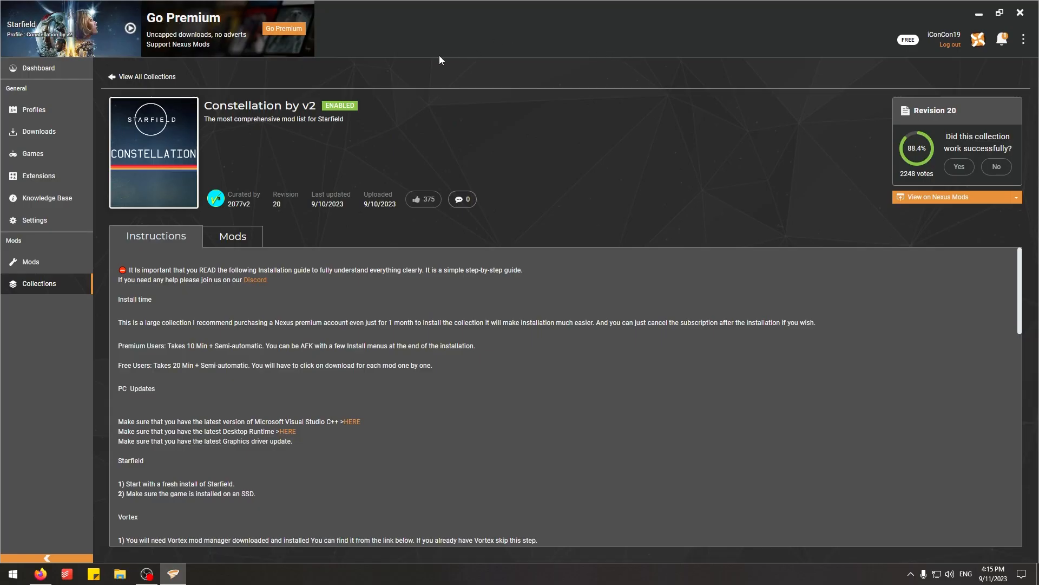
pyautogui.moveTo(656, 197)
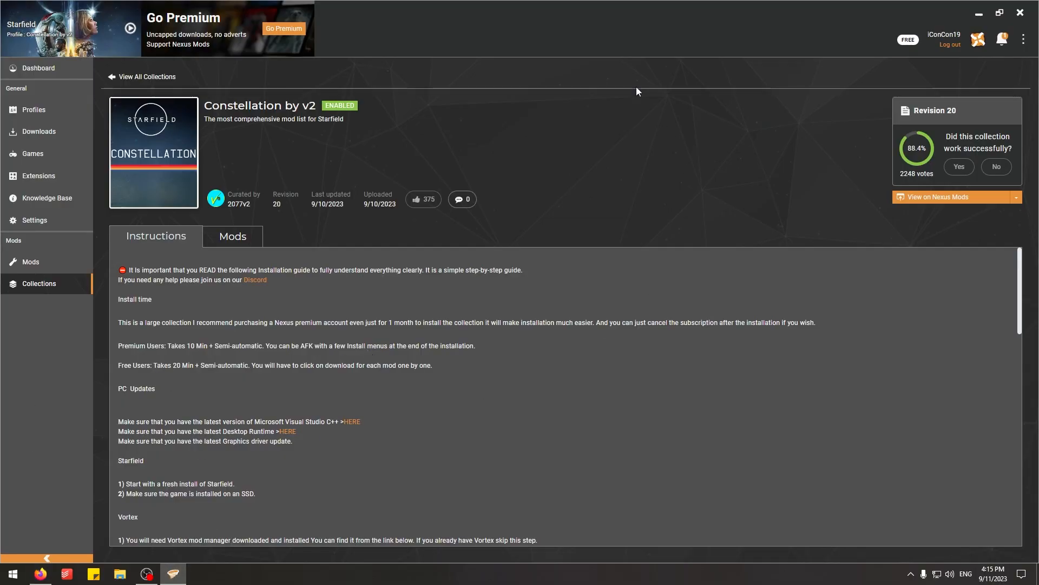
pyautogui.moveTo(537, 146)
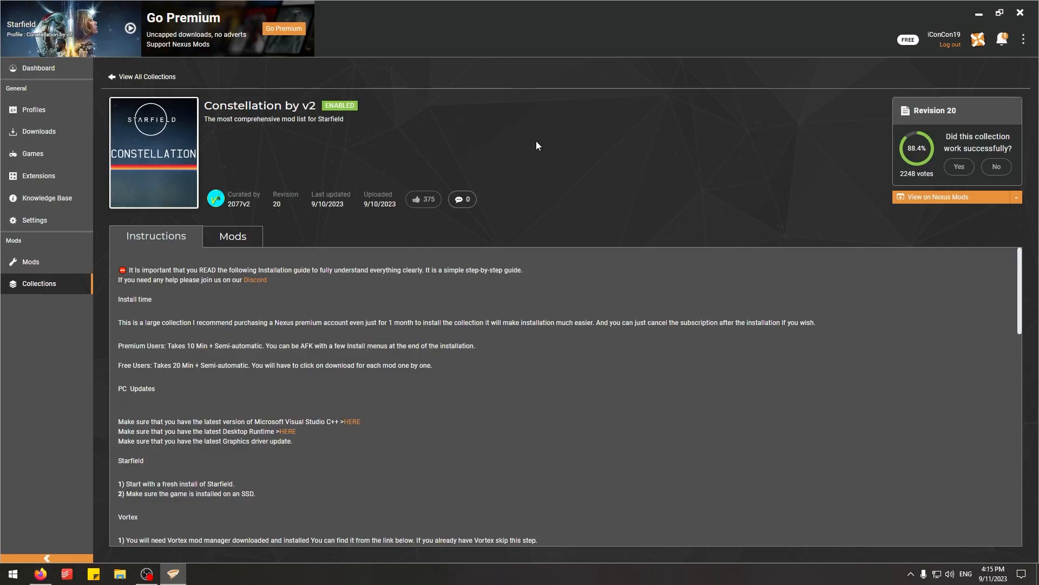
pyautogui.moveTo(541, 151)
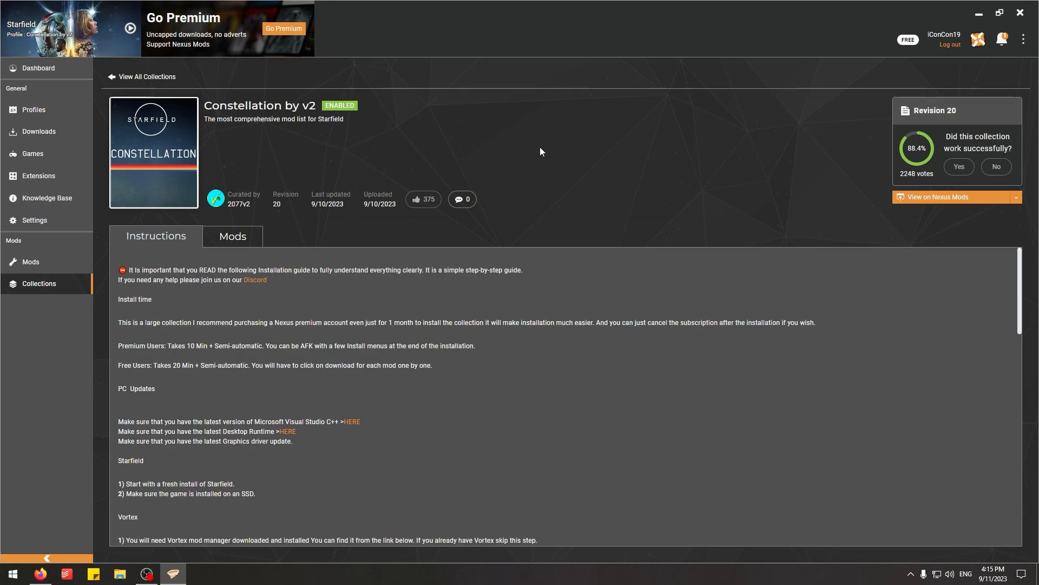
# Scroll down the Constellation by v2 collection's Instructions to read further.
pyautogui.scroll(-3)
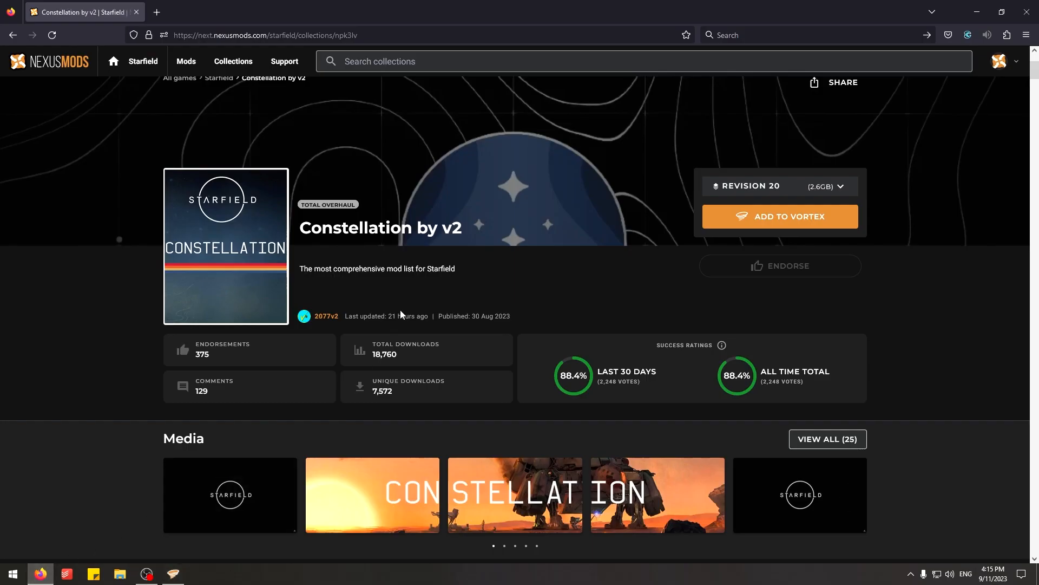
# Read down the collection's About description on Nexus Mods into the Installation section.
pyautogui.scroll(-3)
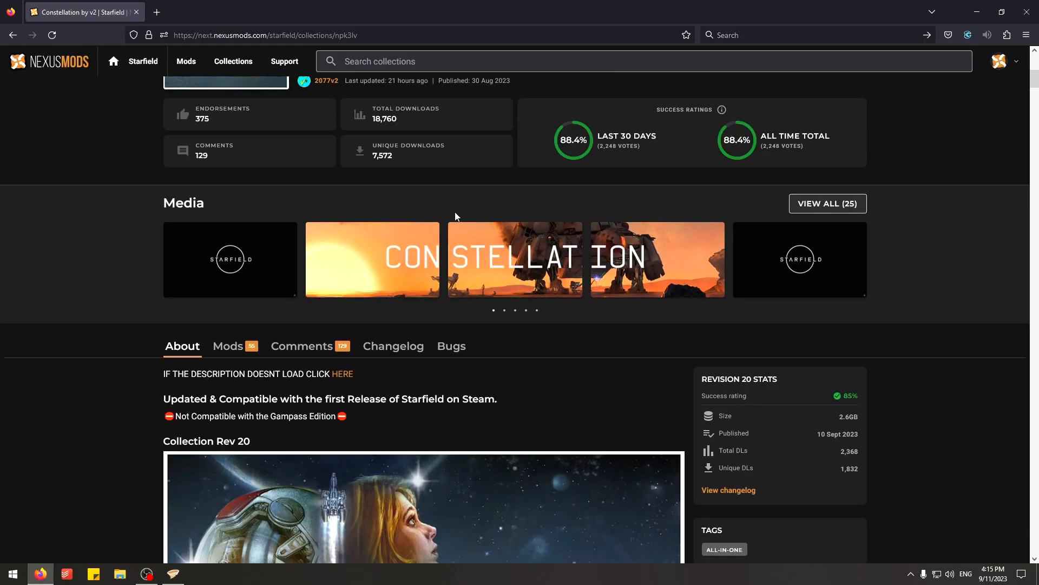
pyautogui.scroll(-3)
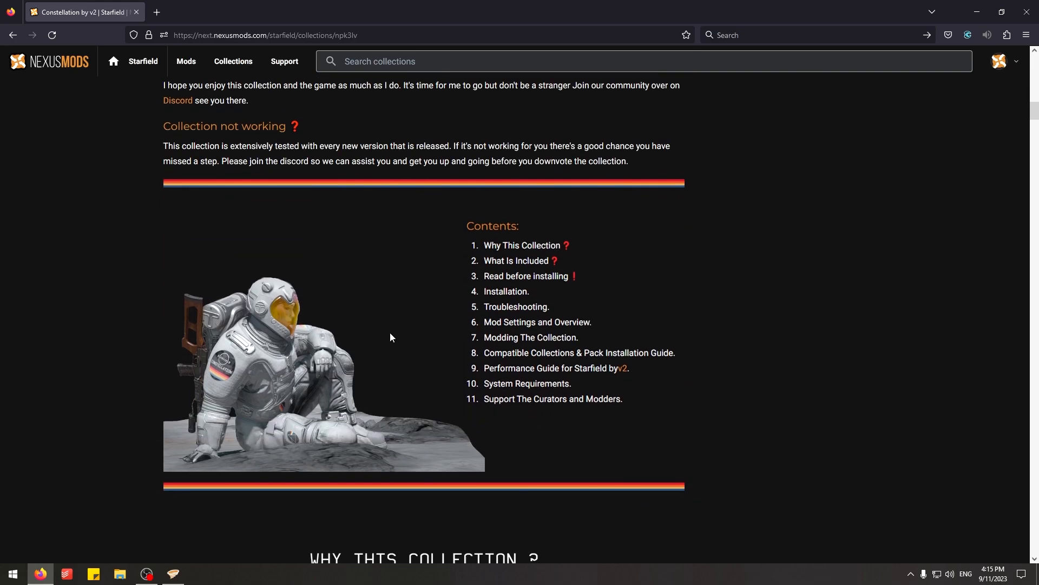
pyautogui.scroll(-3)
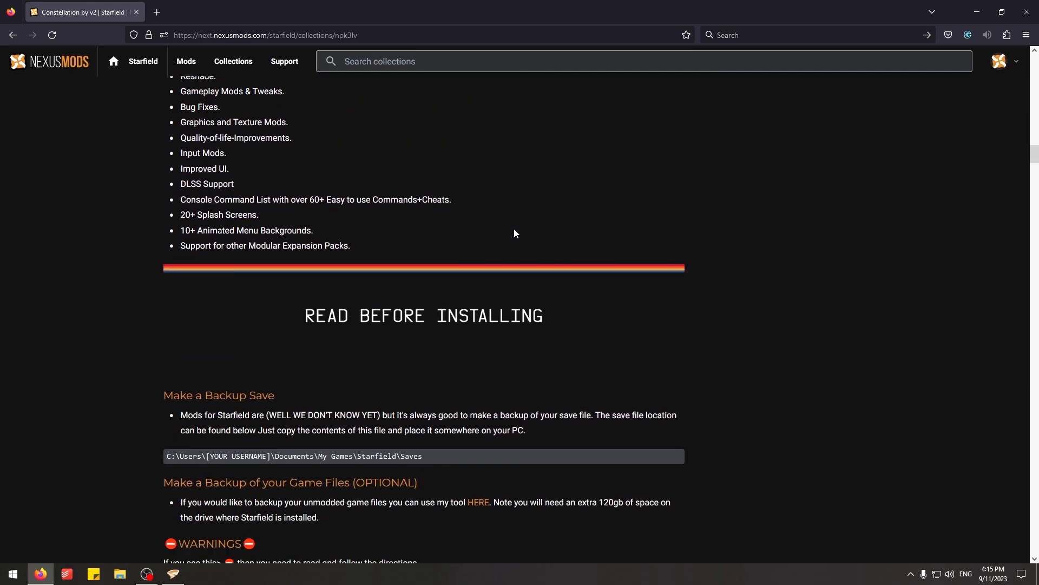
pyautogui.scroll(-3)
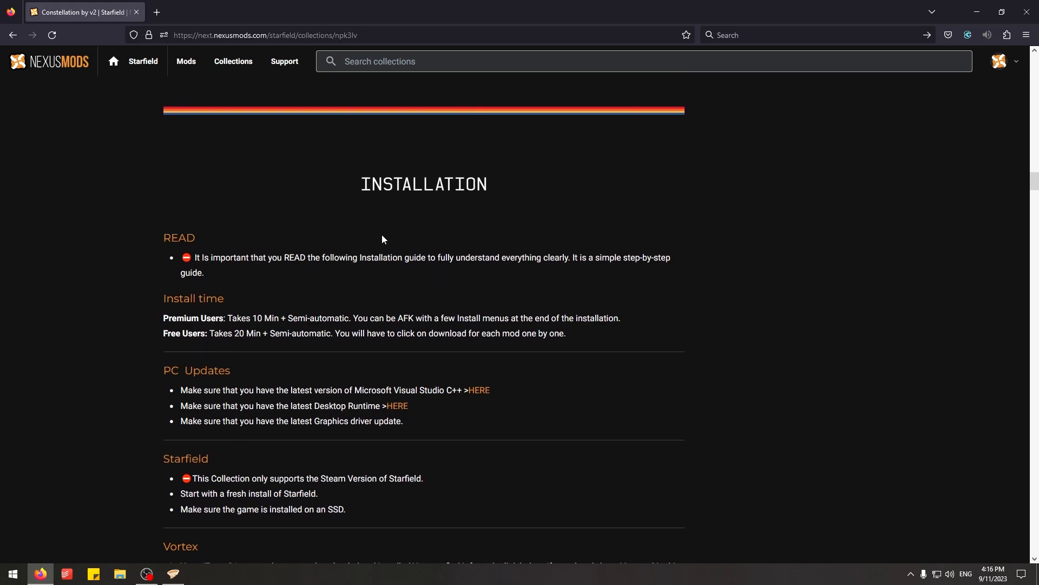
pyautogui.scroll(-3)
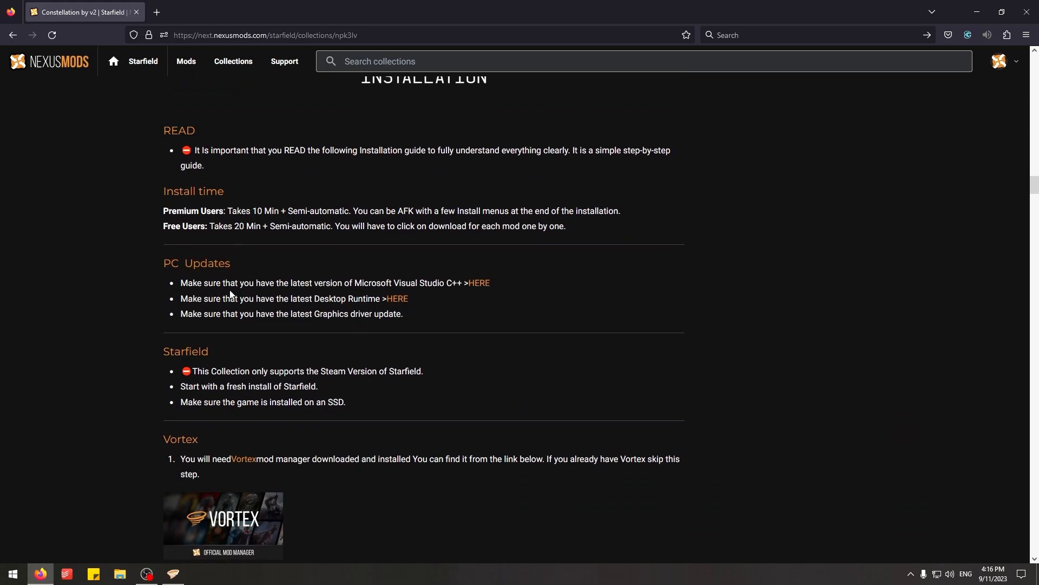
pyautogui.scroll(-3)
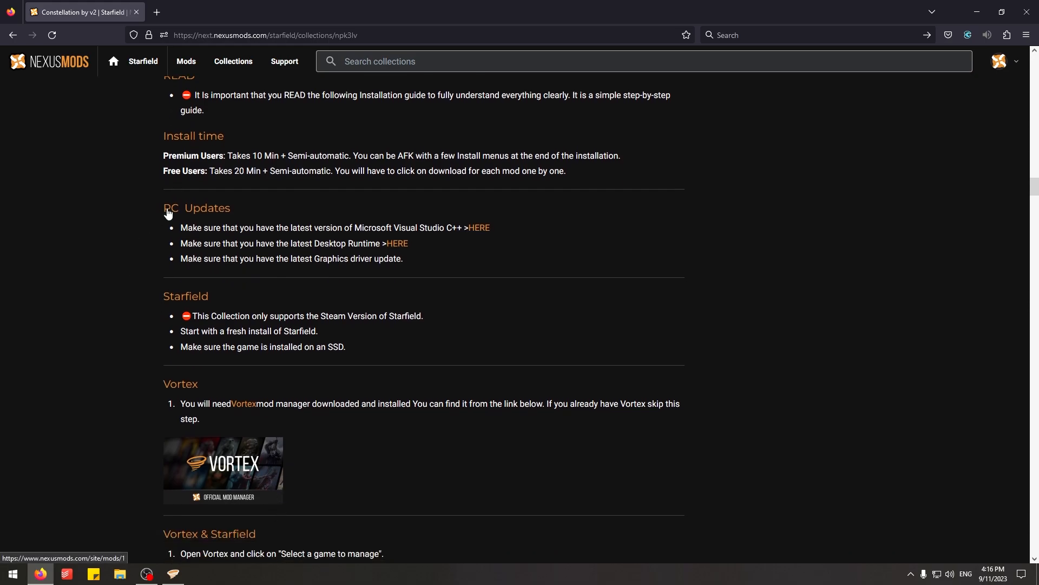
pyautogui.moveTo(412, 252)
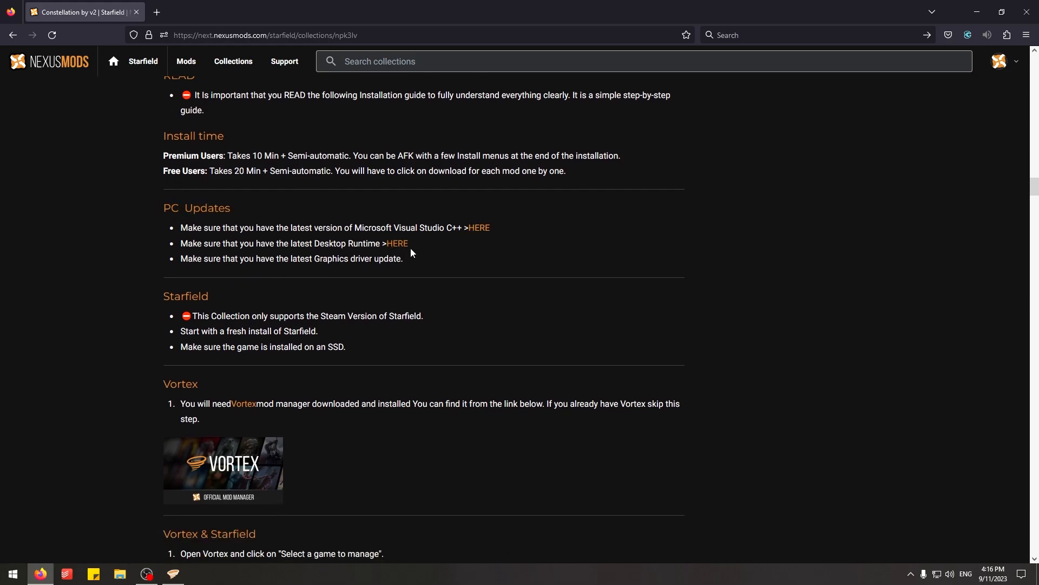
pyautogui.moveTo(483, 241)
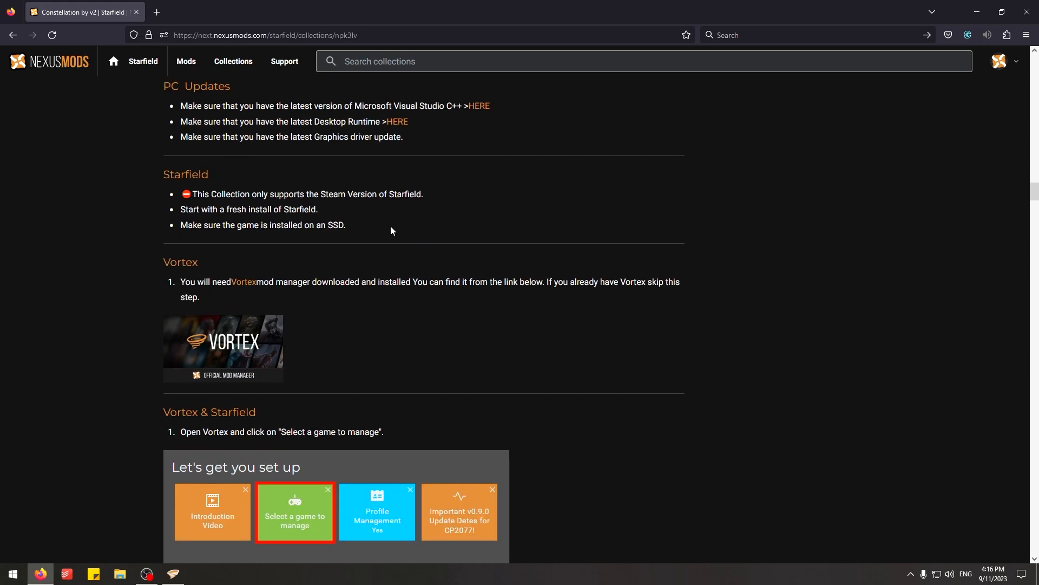
# Continue reading the installation guide down to the Enabling Starfield Modding section.
pyautogui.scroll(-3)
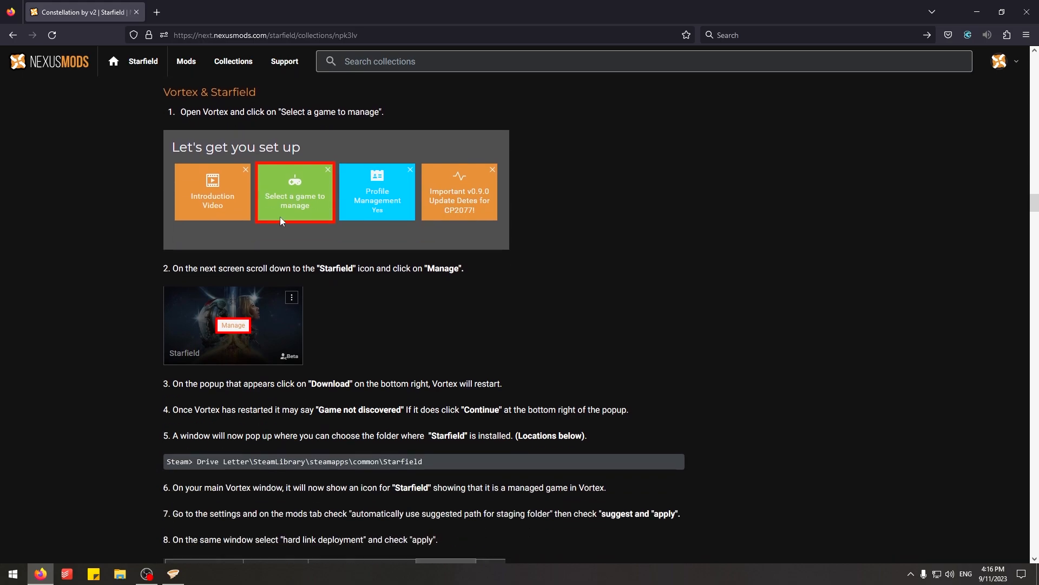
pyautogui.scroll(-3)
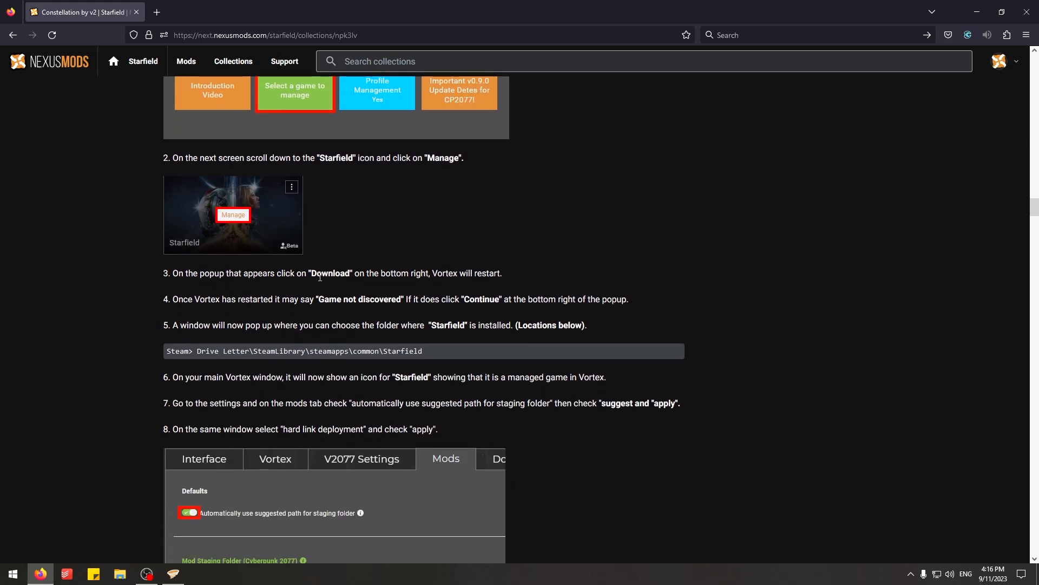
pyautogui.scroll(-3)
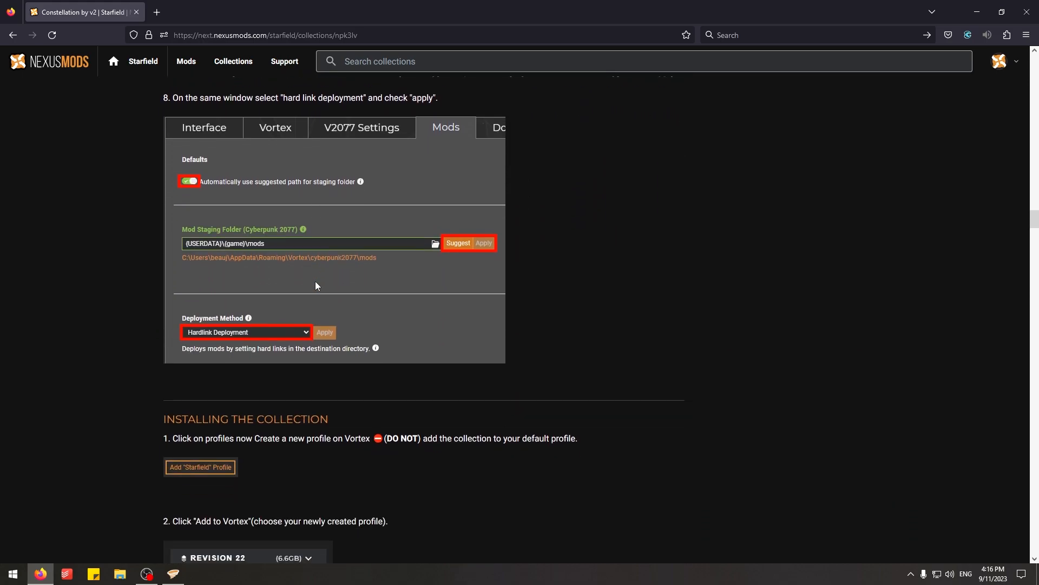
pyautogui.scroll(-3)
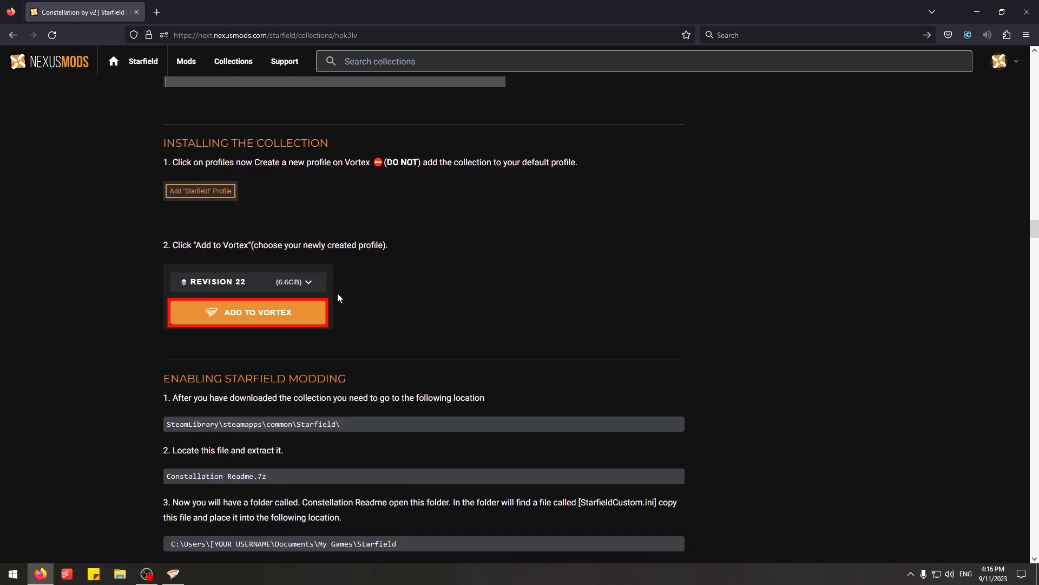
pyautogui.scroll(-3)
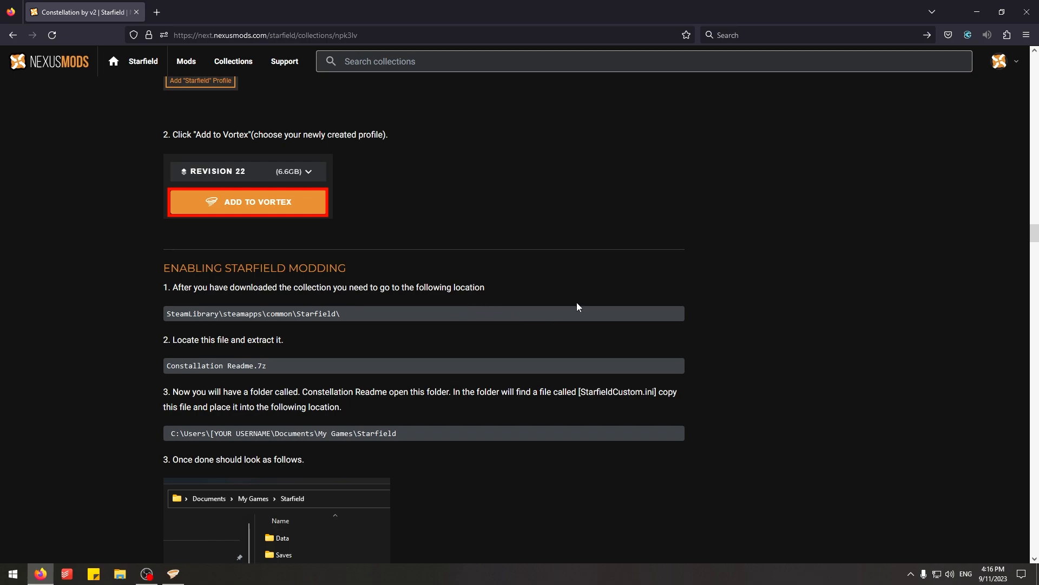
pyautogui.scroll(-3)
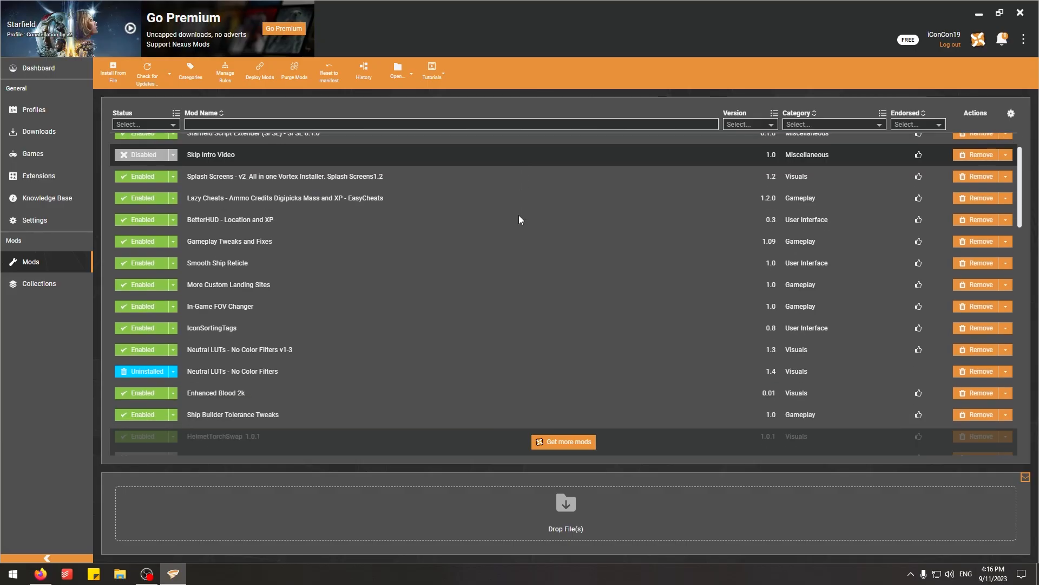
# Scroll through the Starfield mod list checking the Status column, mostly enabled with a few disabled.
pyautogui.scroll(-3)
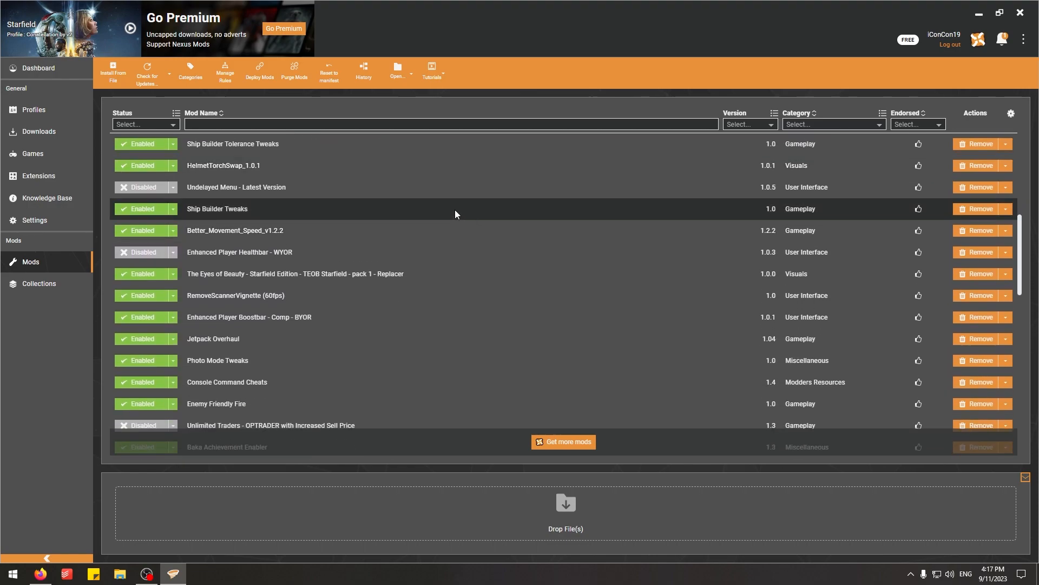
pyautogui.scroll(-3)
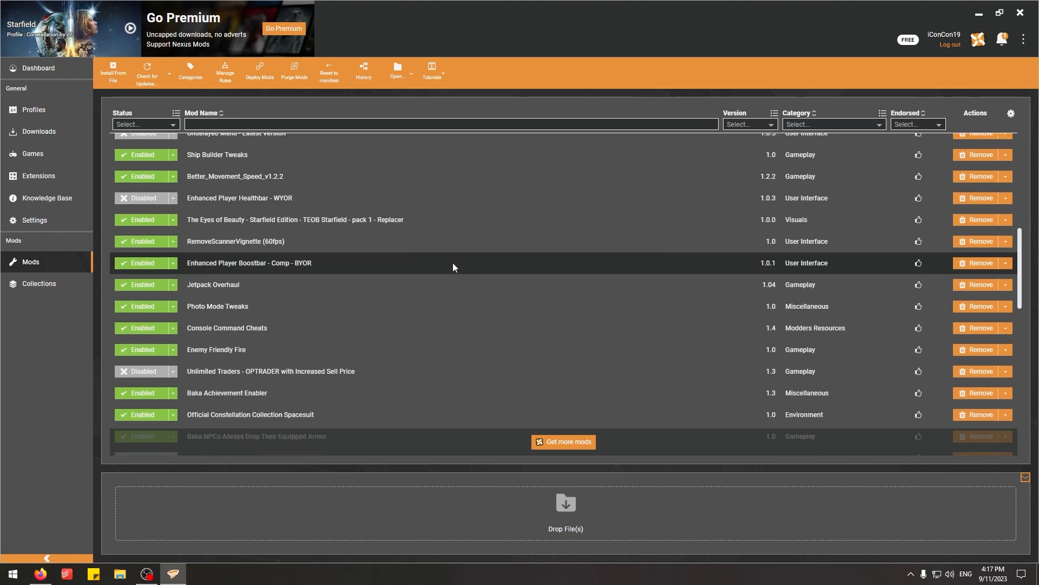
pyautogui.moveTo(463, 266)
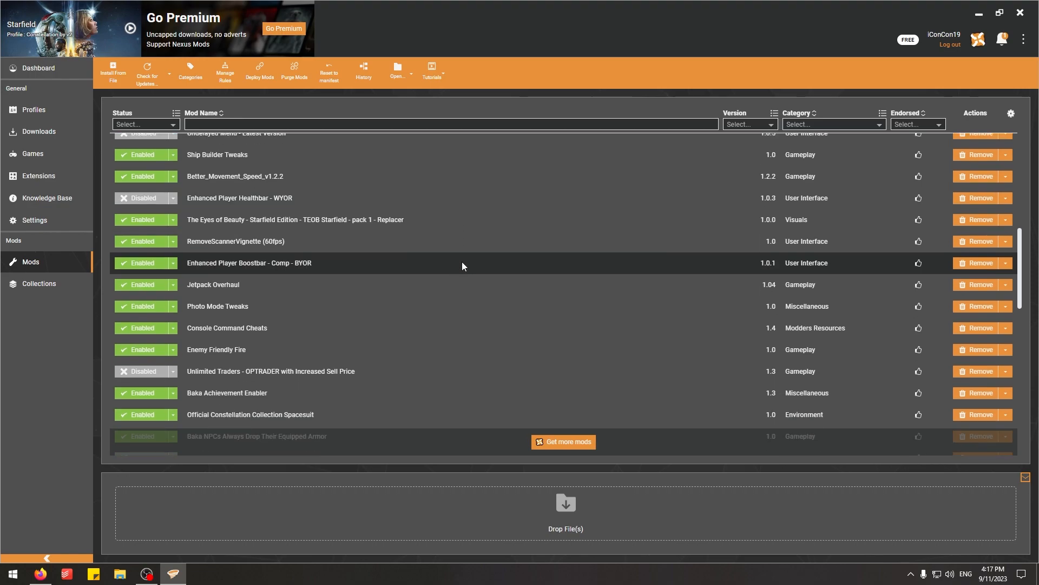
pyautogui.scroll(-3)
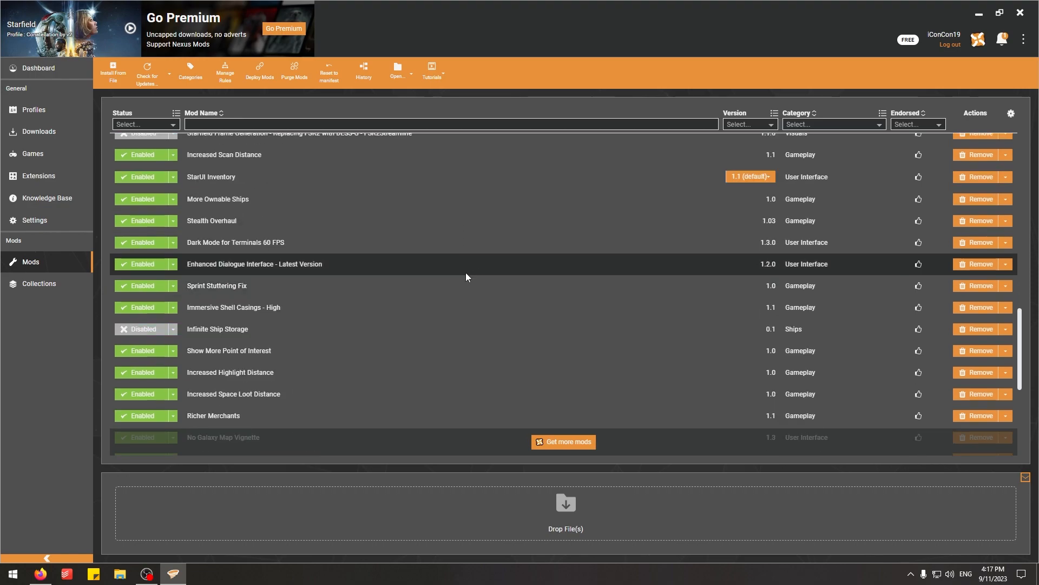
pyautogui.scroll(-3)
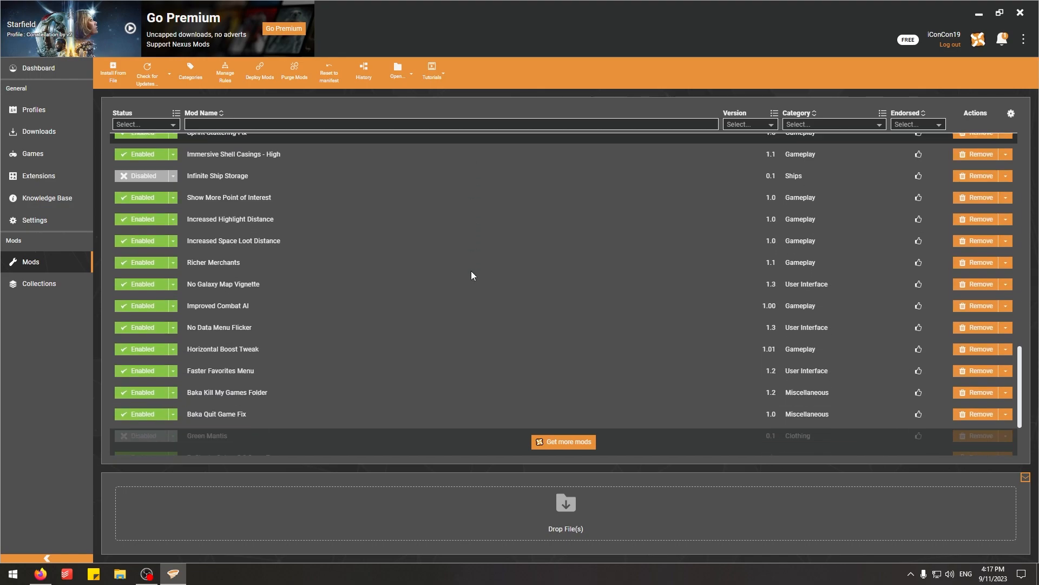